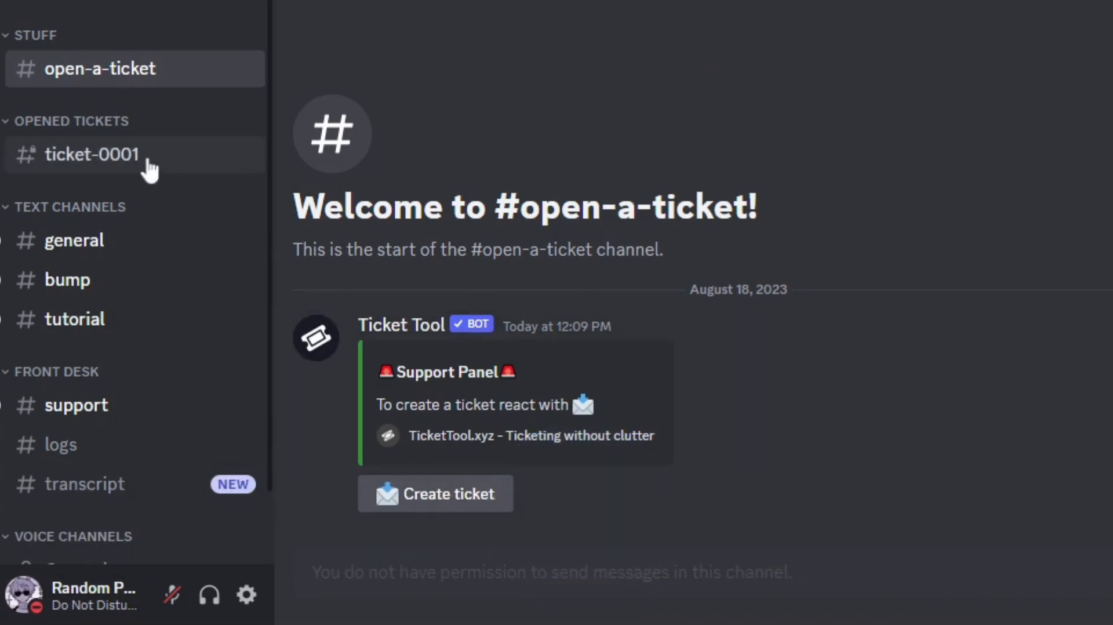
Step: Leave the #open-a-ticket channel and load the tickettool.xyz home page
click(90, 154)
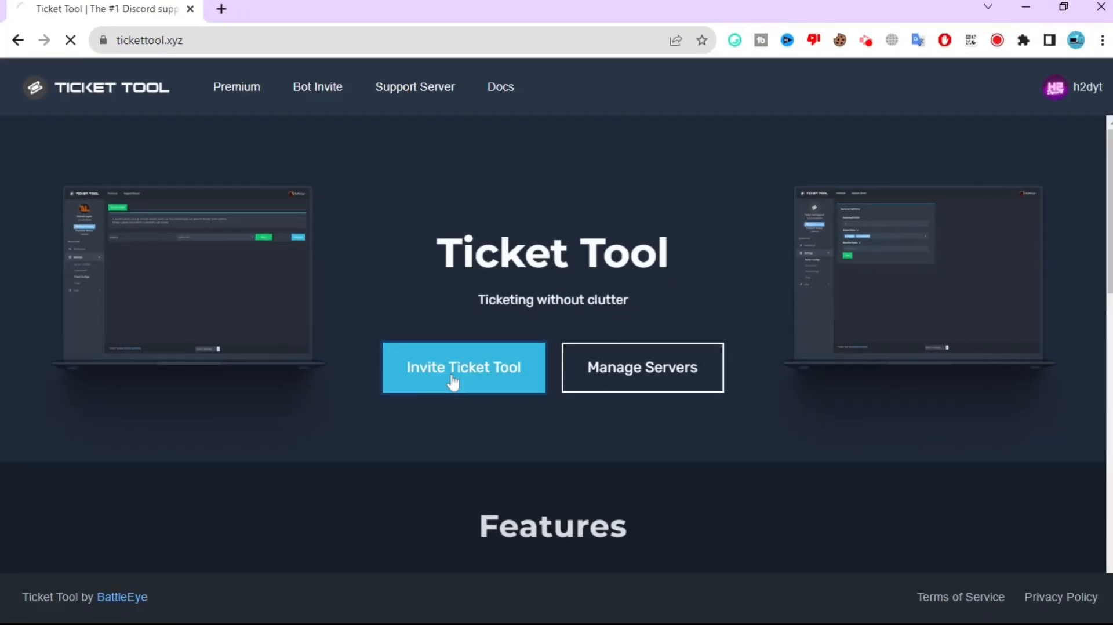
Step: Invite the Ticket Tool bot to Tutorial Server and authorise its requested permissions
click(463, 368)
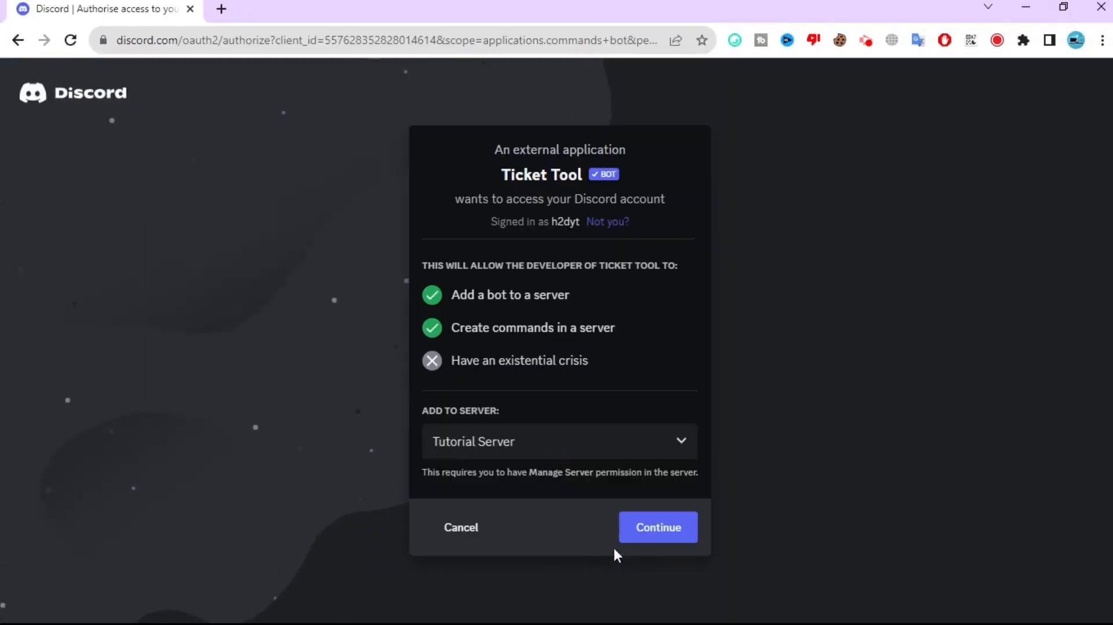
click(656, 526)
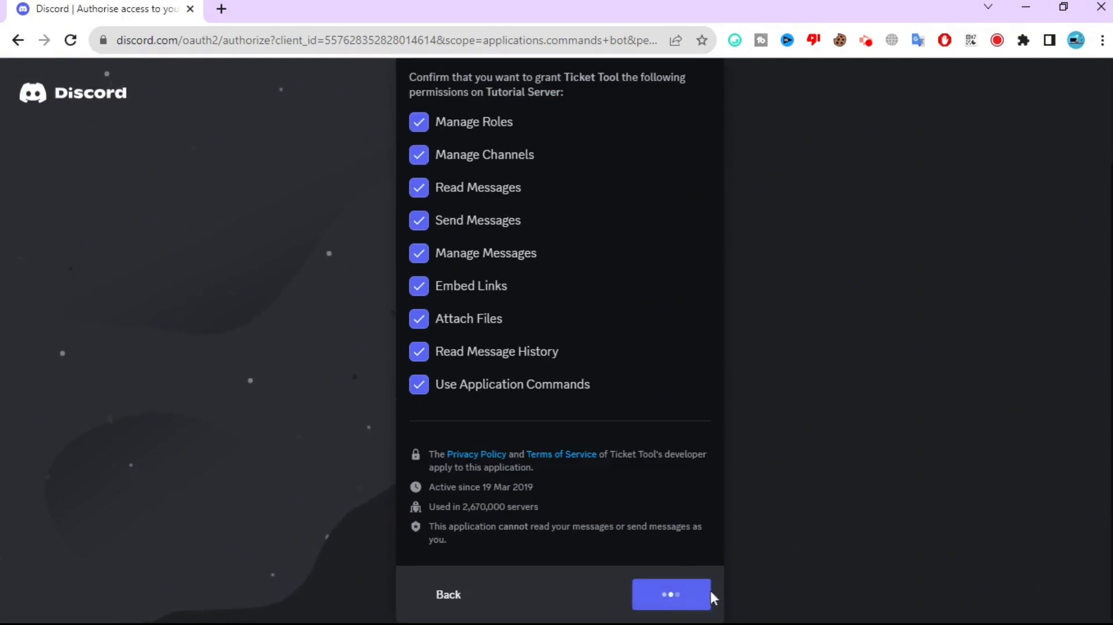
click(670, 595)
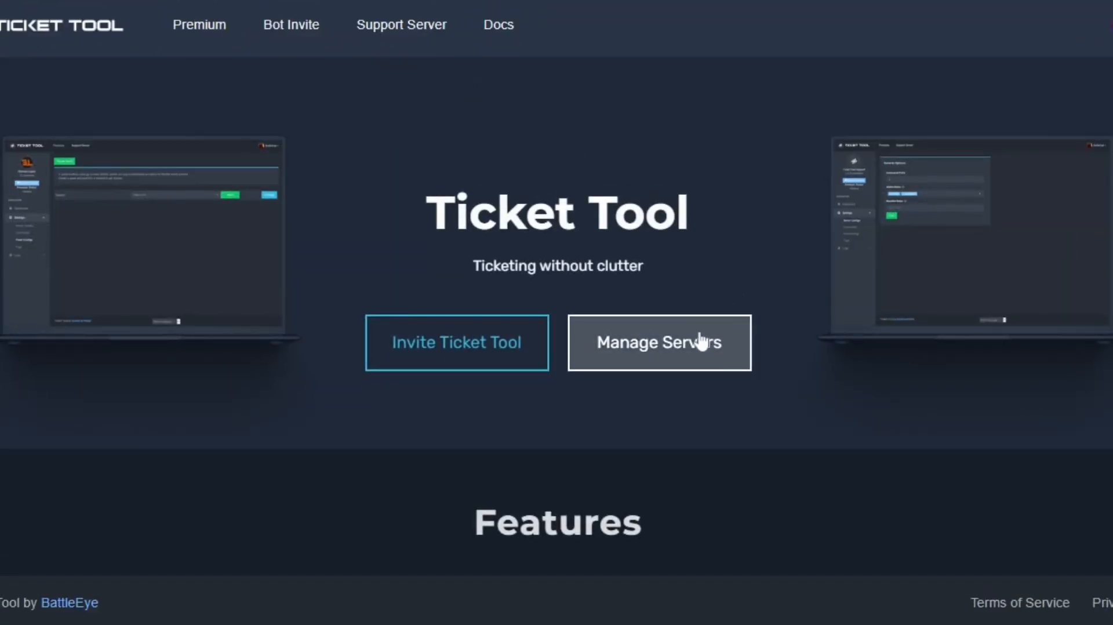
Step: Sync servers, manage Tutorial Server and reach the Support Panel's General options
click(658, 342)
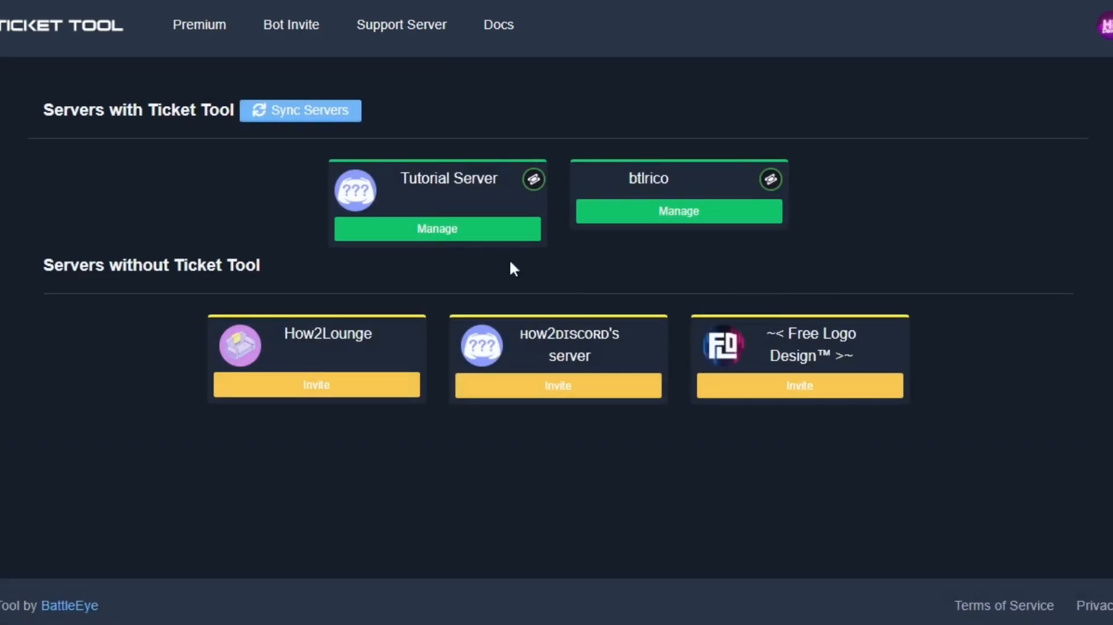
click(299, 110)
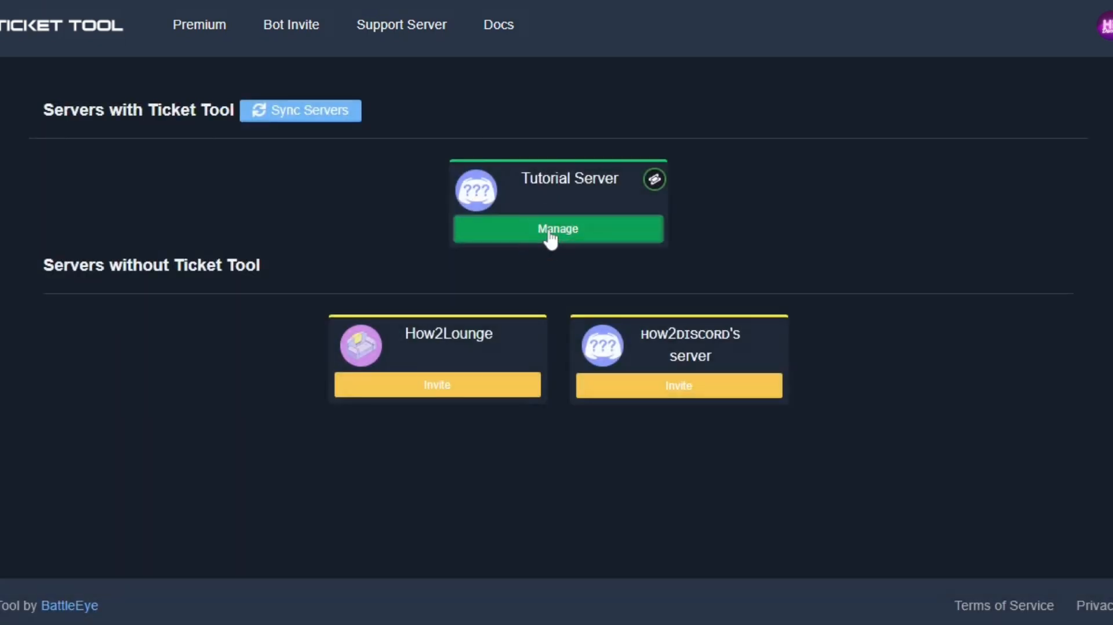
click(557, 228)
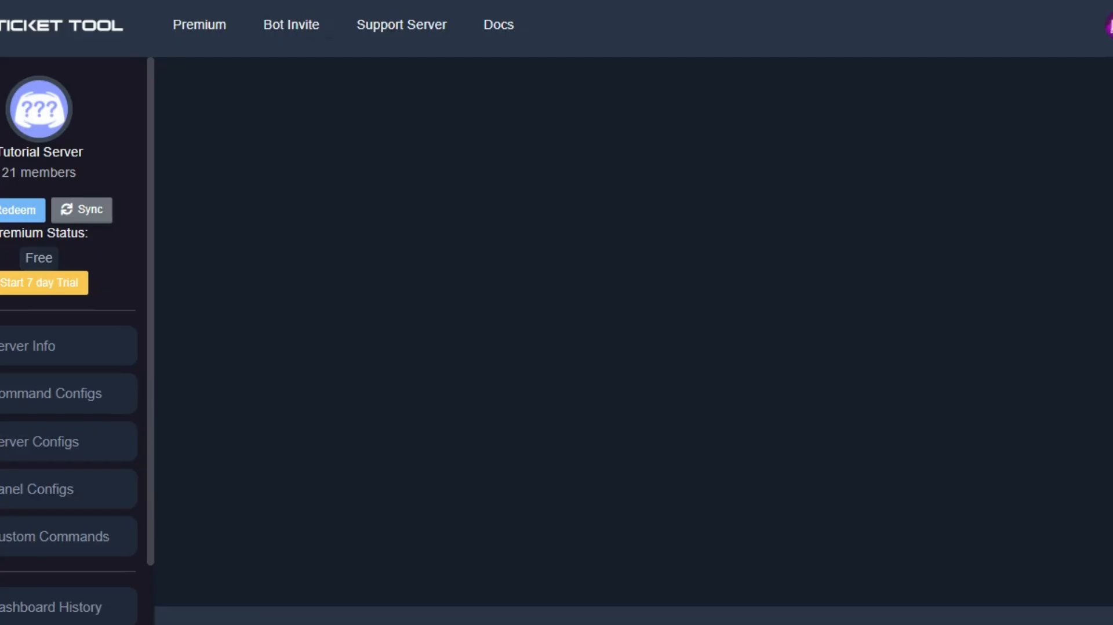
click(36, 488)
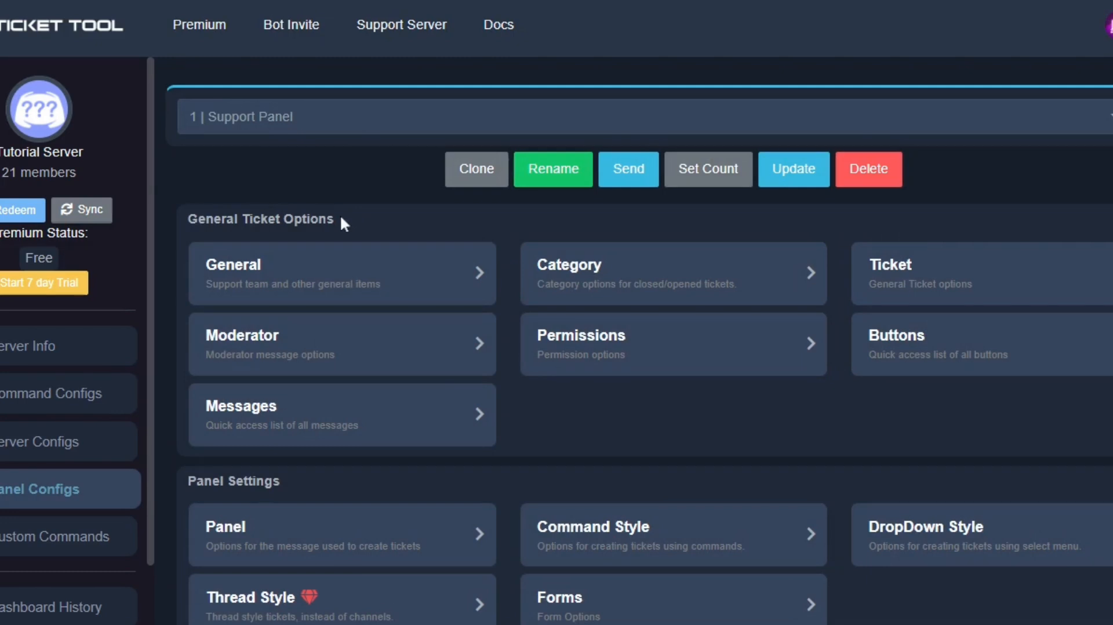
click(340, 273)
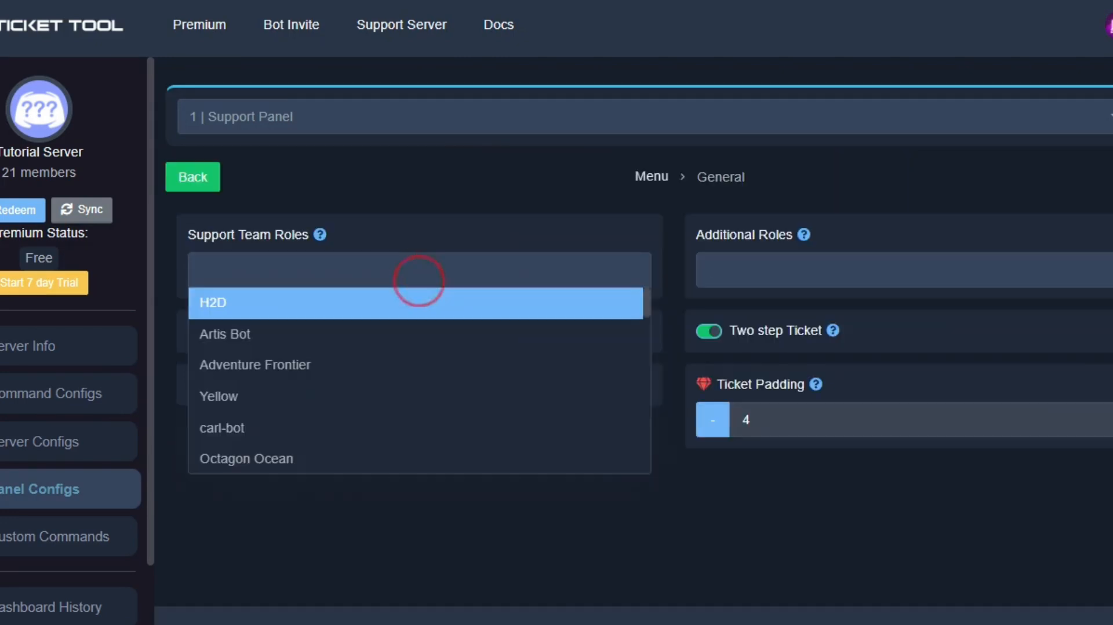
mouse_move(419, 277)
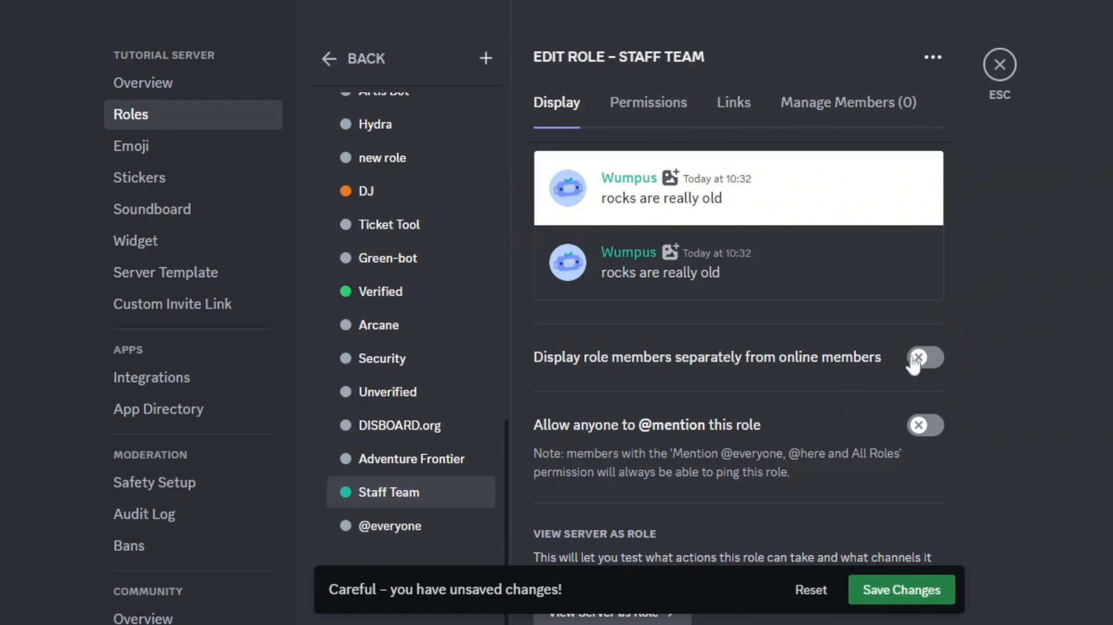
Step: Enable 'Display role members separately' for Staff Team and save the role change
click(923, 356)
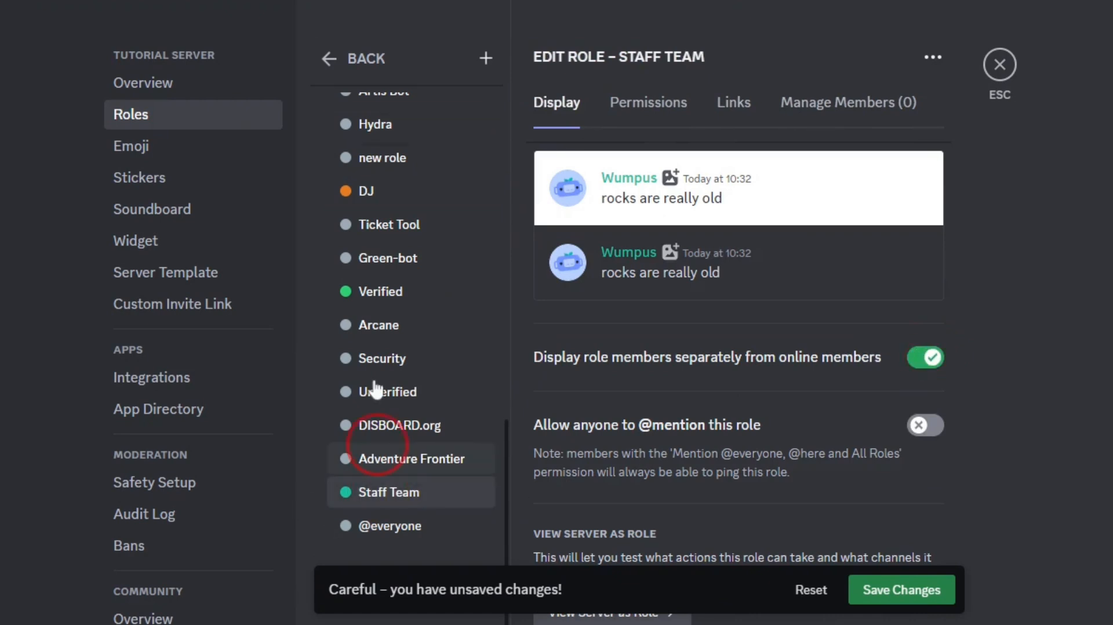
scroll(up, 3)
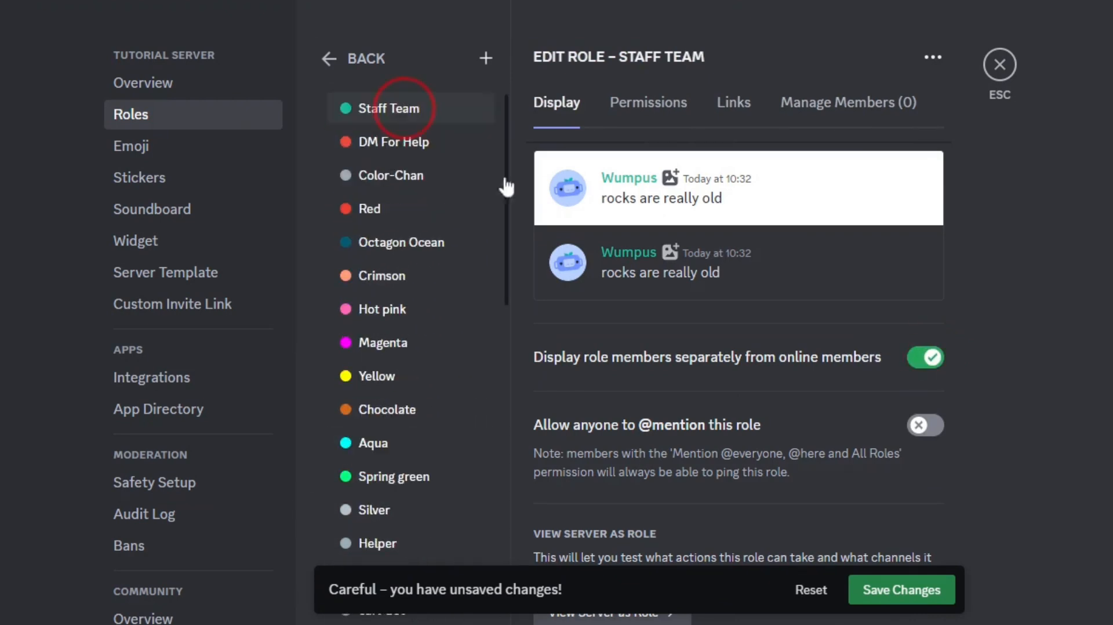
click(901, 589)
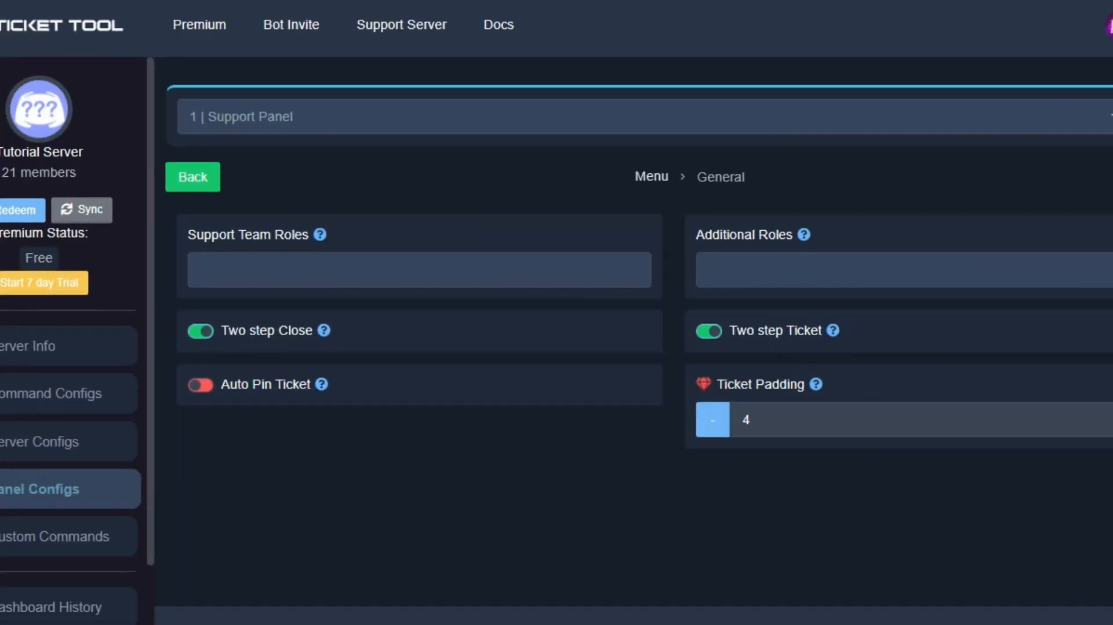
Step: Select Staff Team under Support Team Roles and save it
click(418, 269)
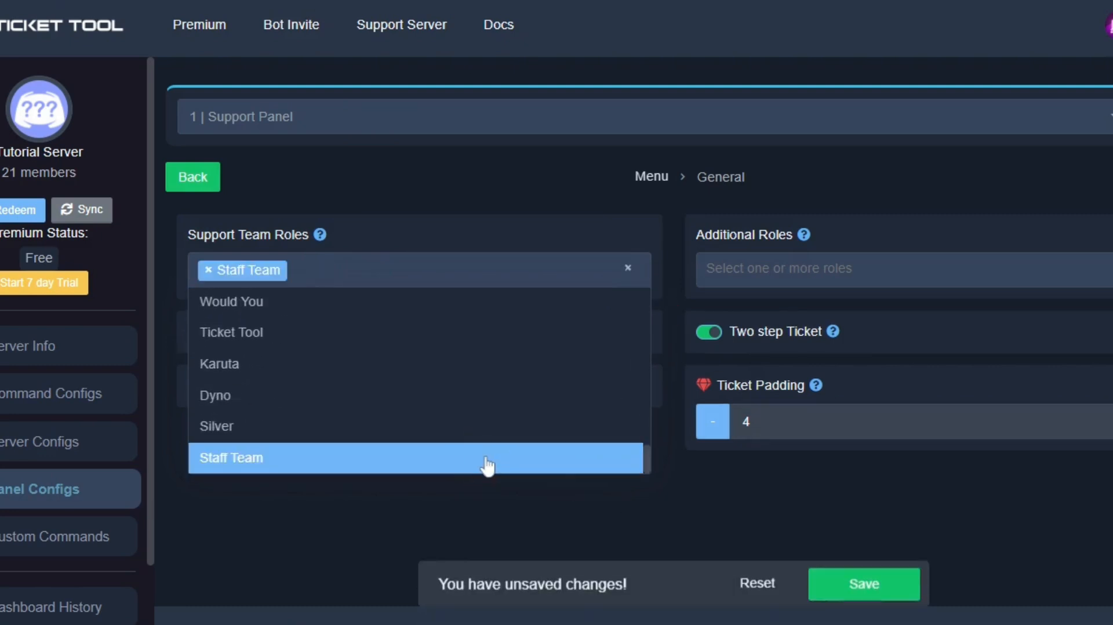
click(862, 590)
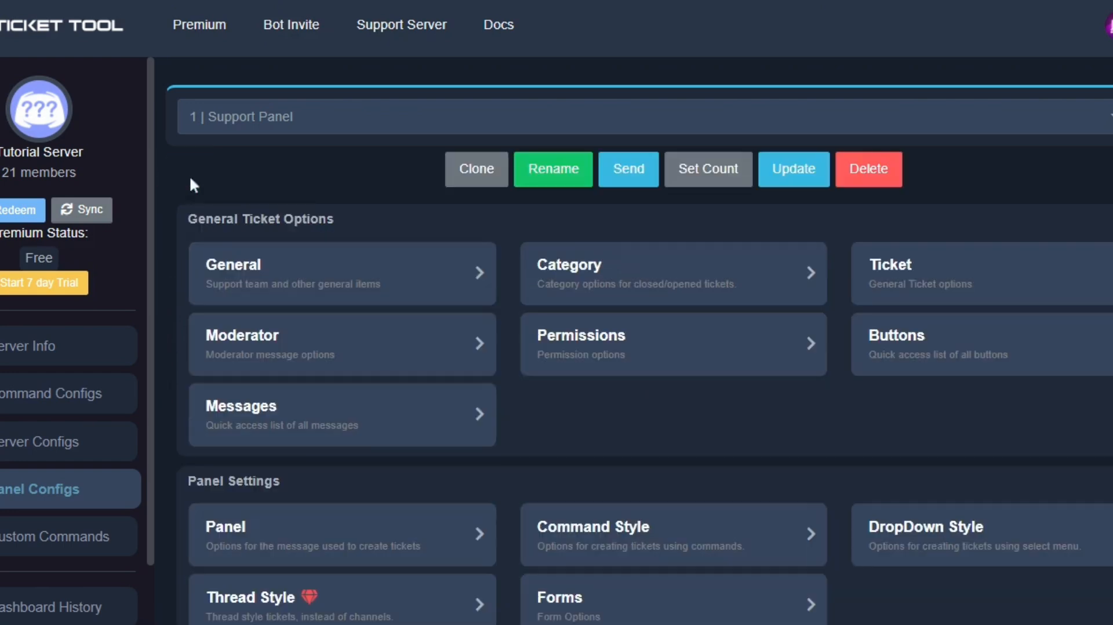
mouse_move(641, 270)
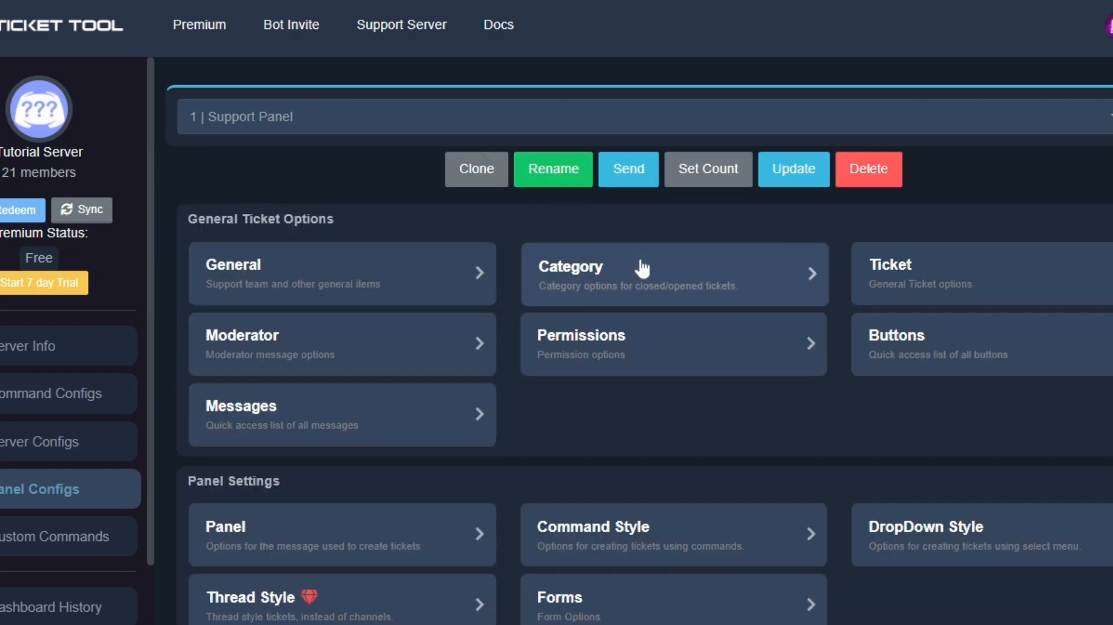
mouse_move(641, 269)
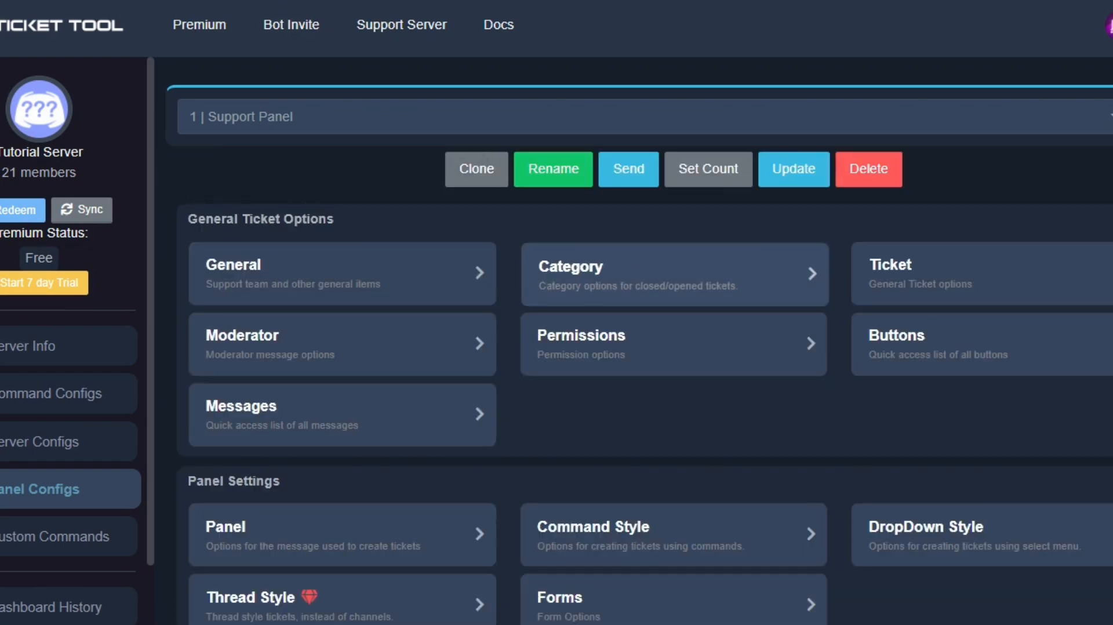
Step: Create a Discord category named 'opened tickets' for new tickets
click(672, 274)
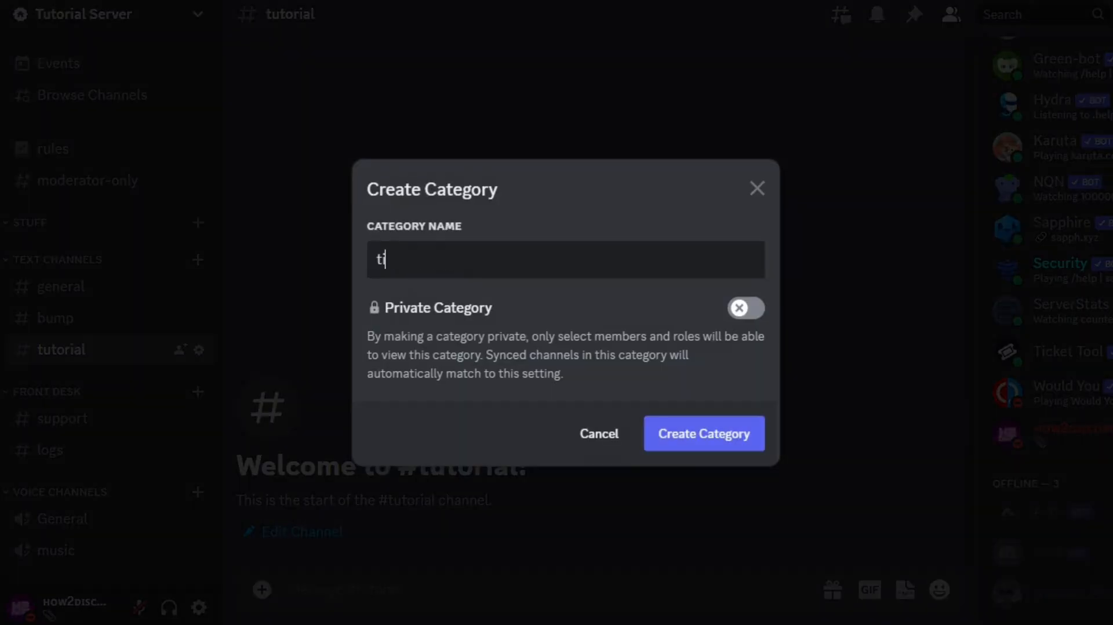
text(opened)
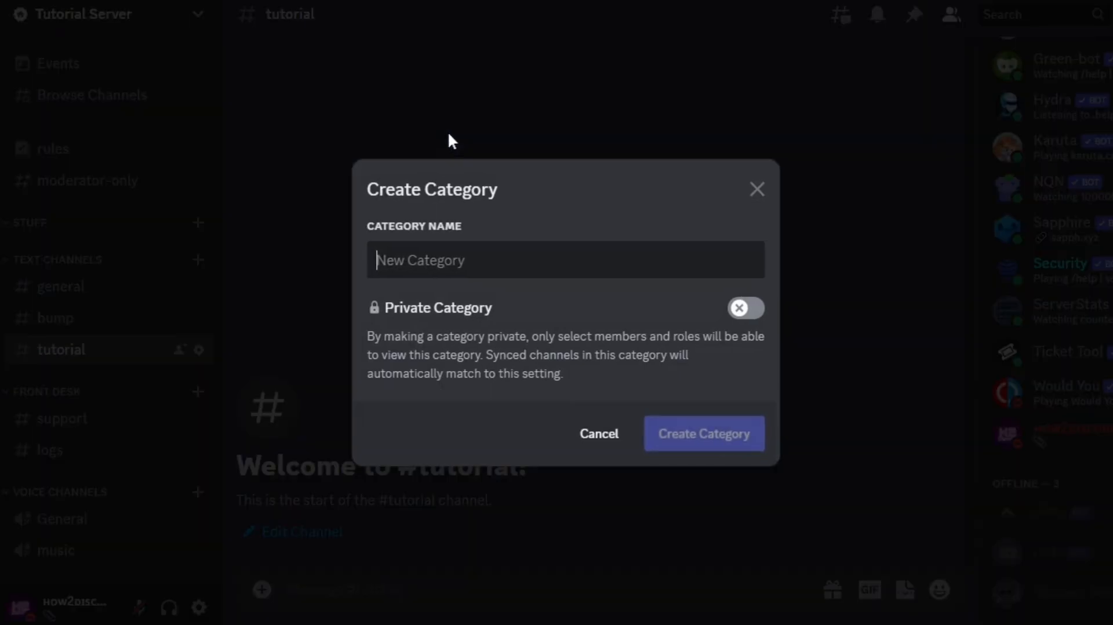
click(598, 434)
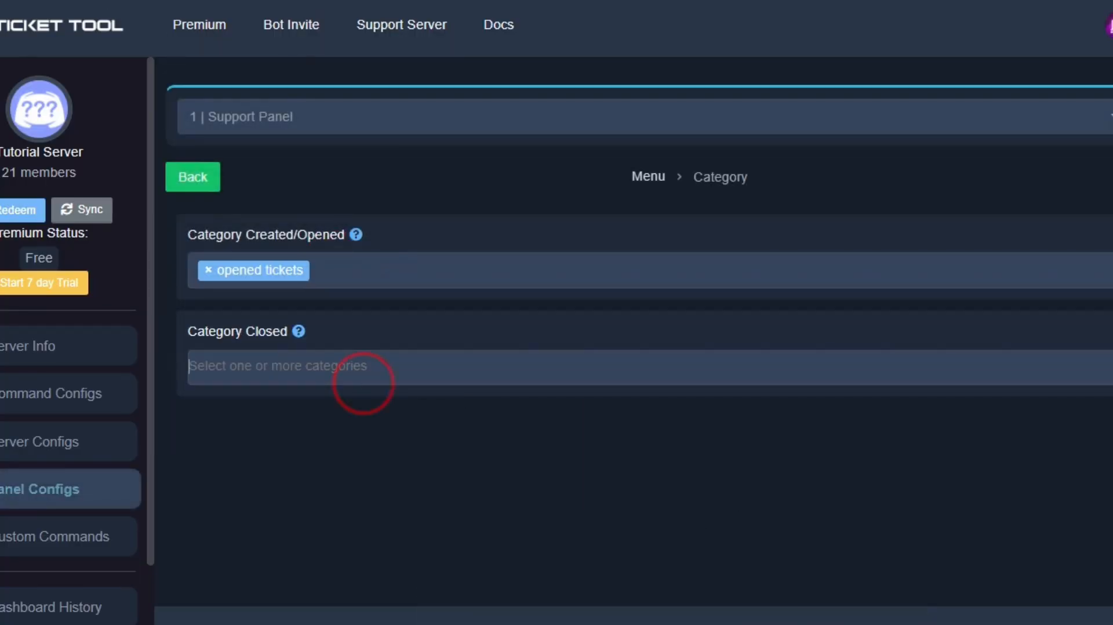
Step: Go back from the Category page to the Panel Configs main menu
click(277, 365)
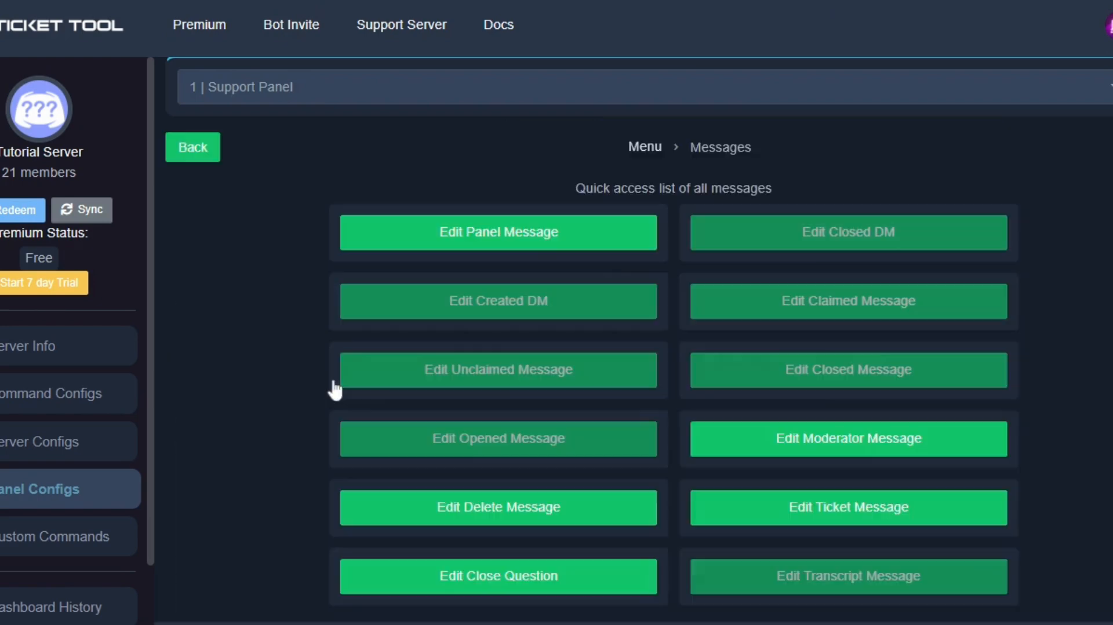
click(192, 147)
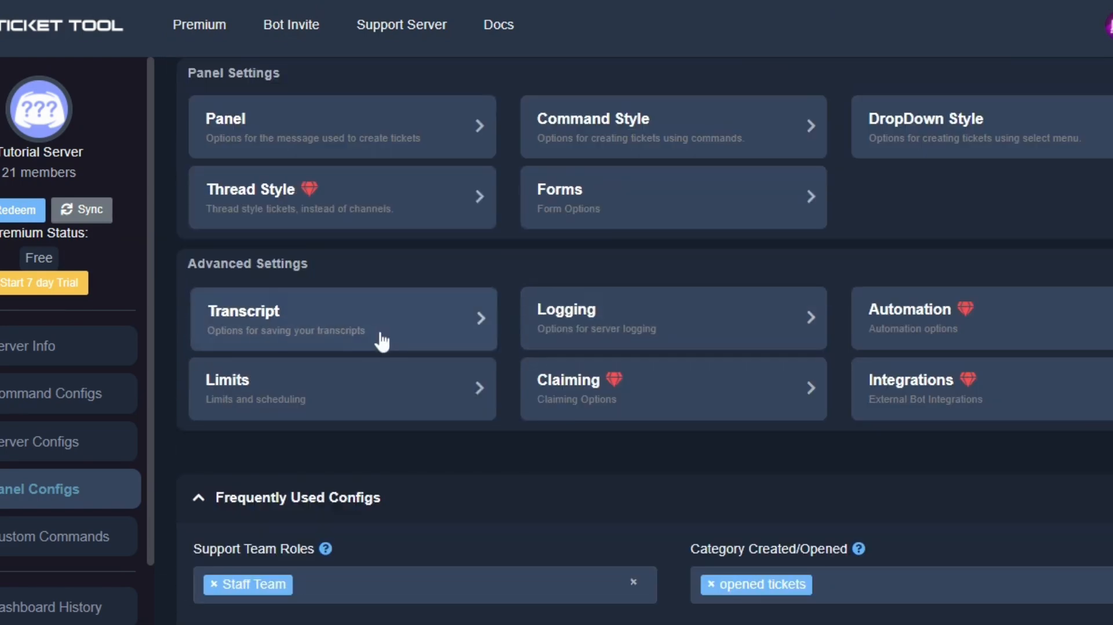
Step: Set the Transcript Channel to 'transcript' and save it
click(341, 317)
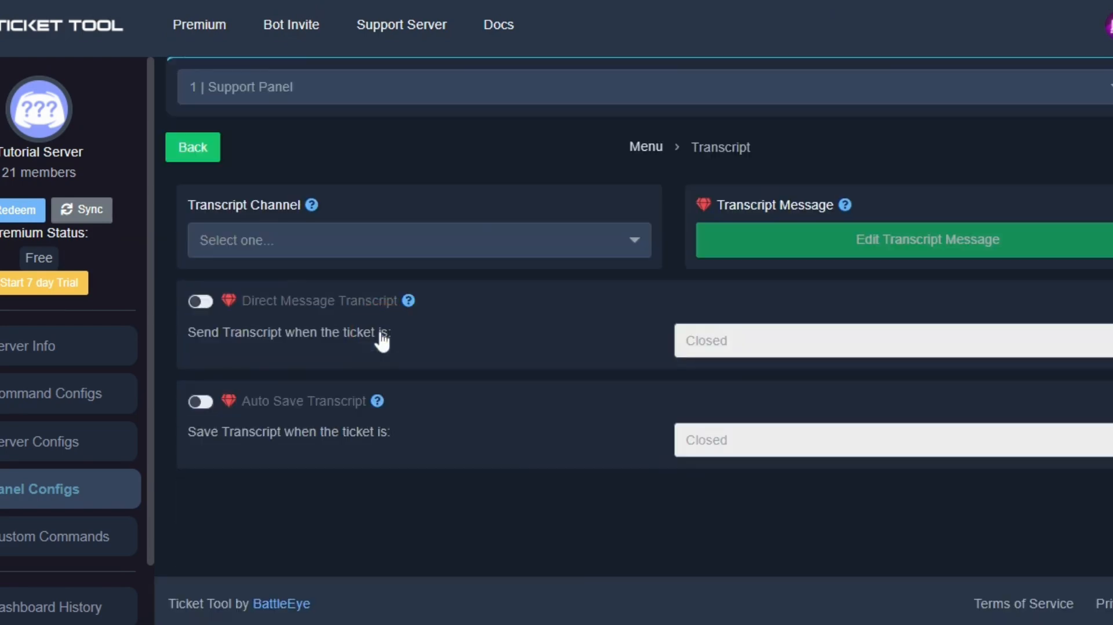
click(418, 238)
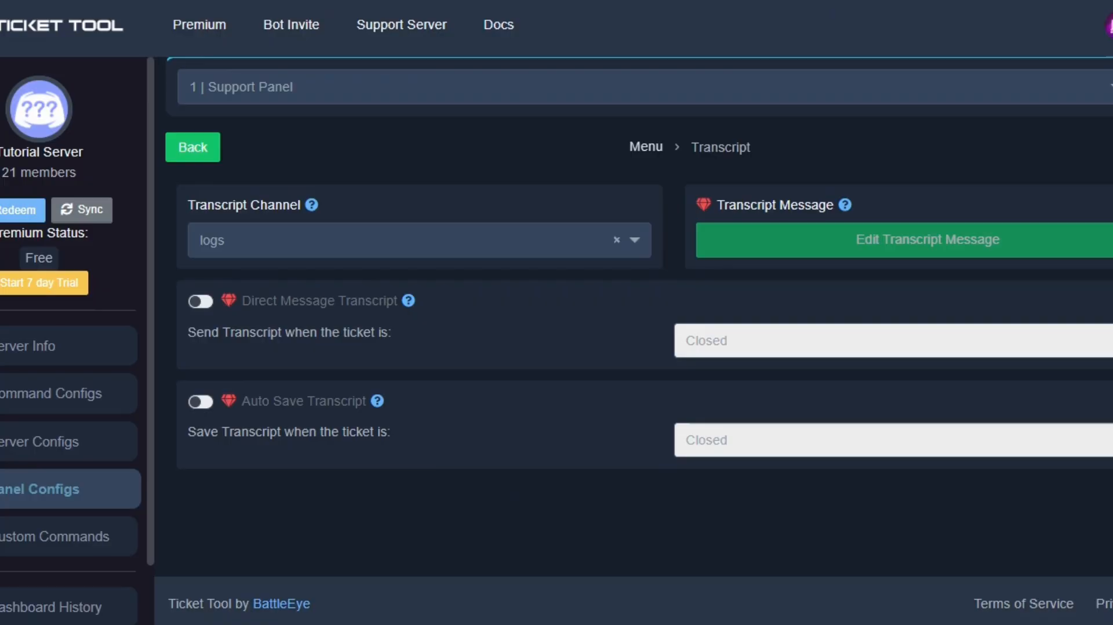
mouse_move(514, 259)
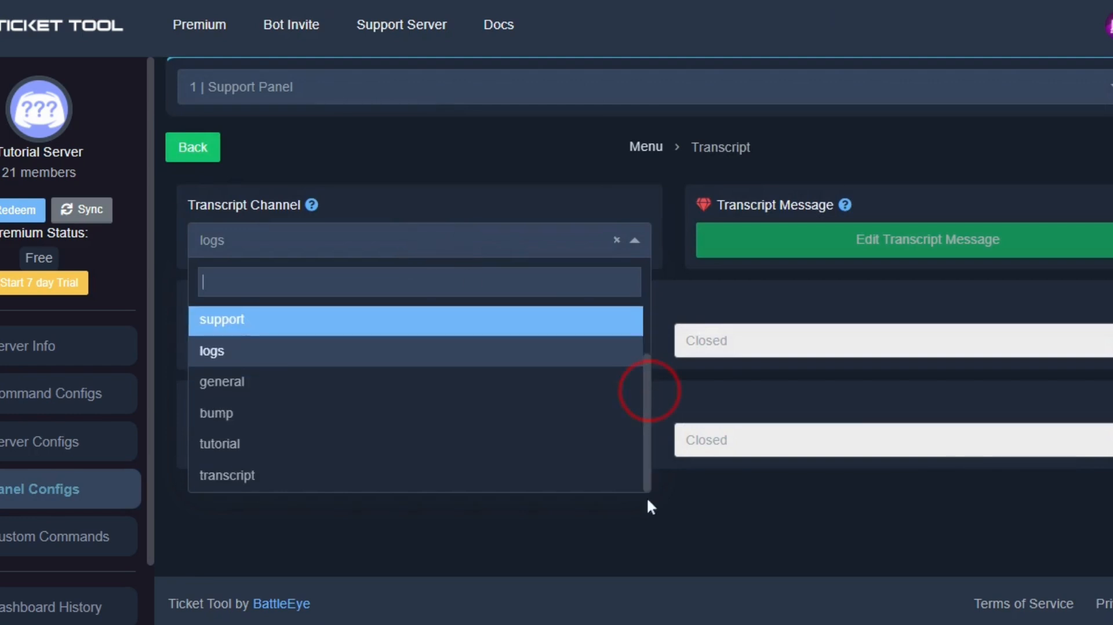
click(227, 475)
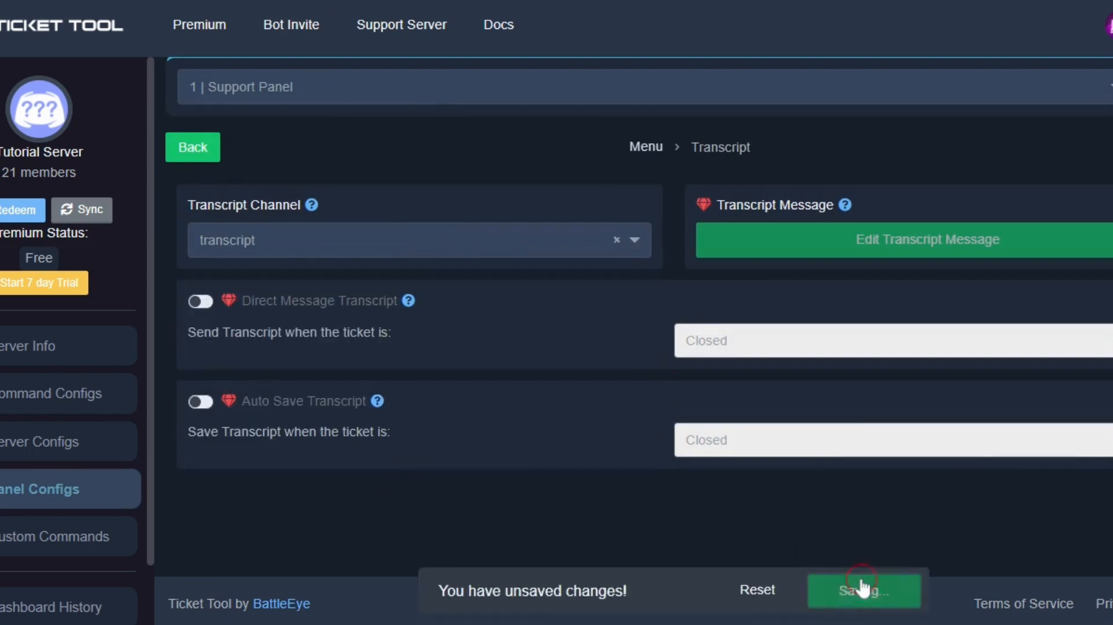
click(862, 589)
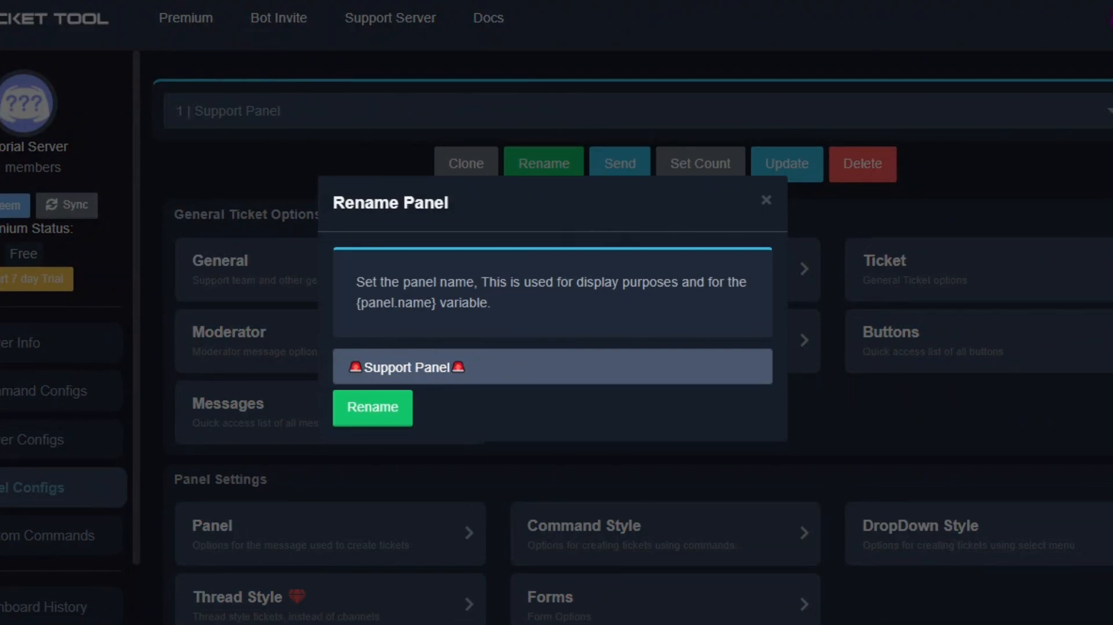
Step: Rename the panel to '🚨Support Panel🚨', save, and begin choosing where to send it
click(372, 408)
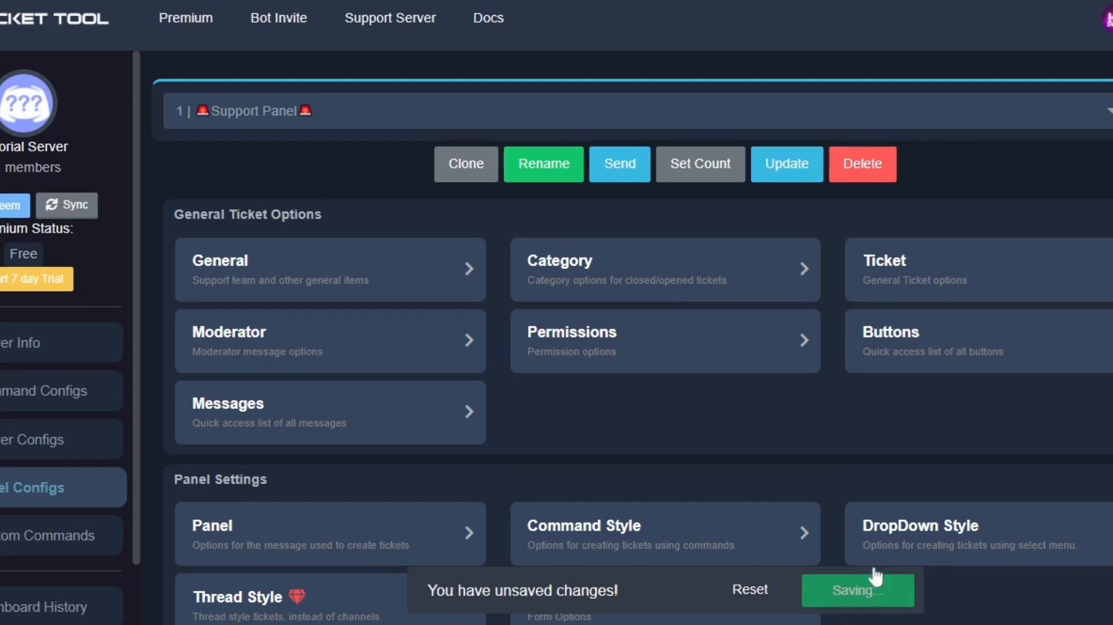
click(618, 164)
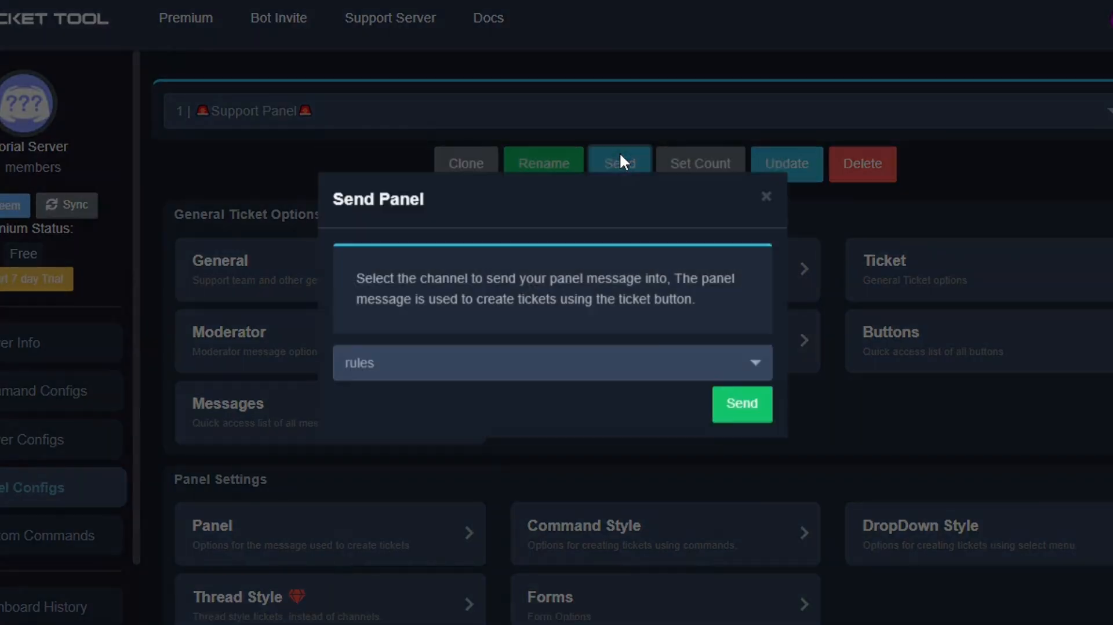
click(552, 363)
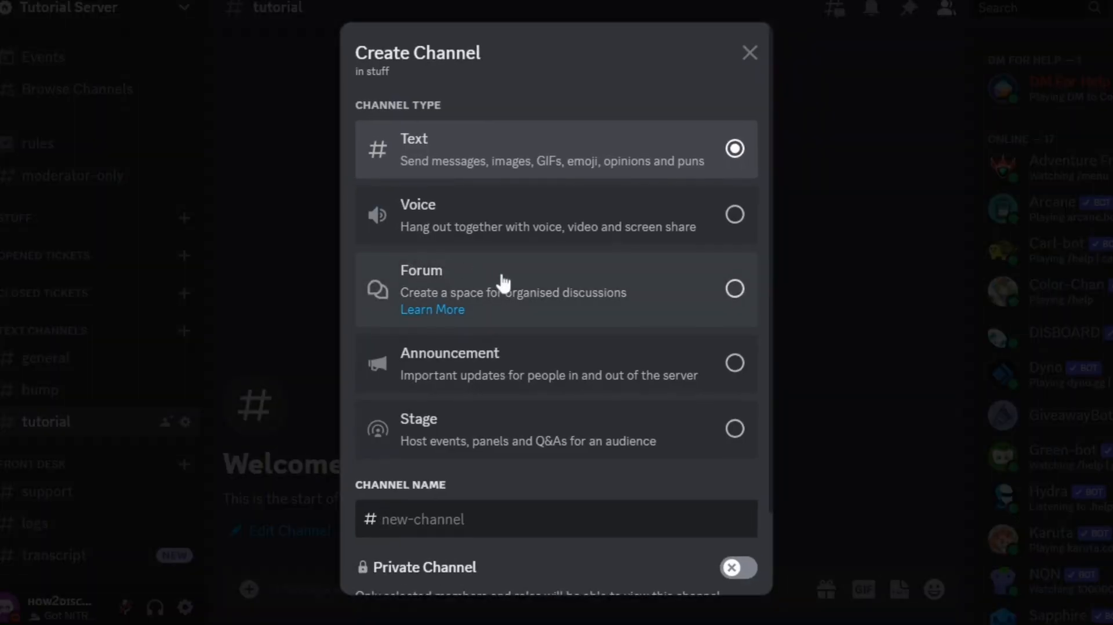
Step: Name the new text channel 'open-a-ticket'
text(open-a)
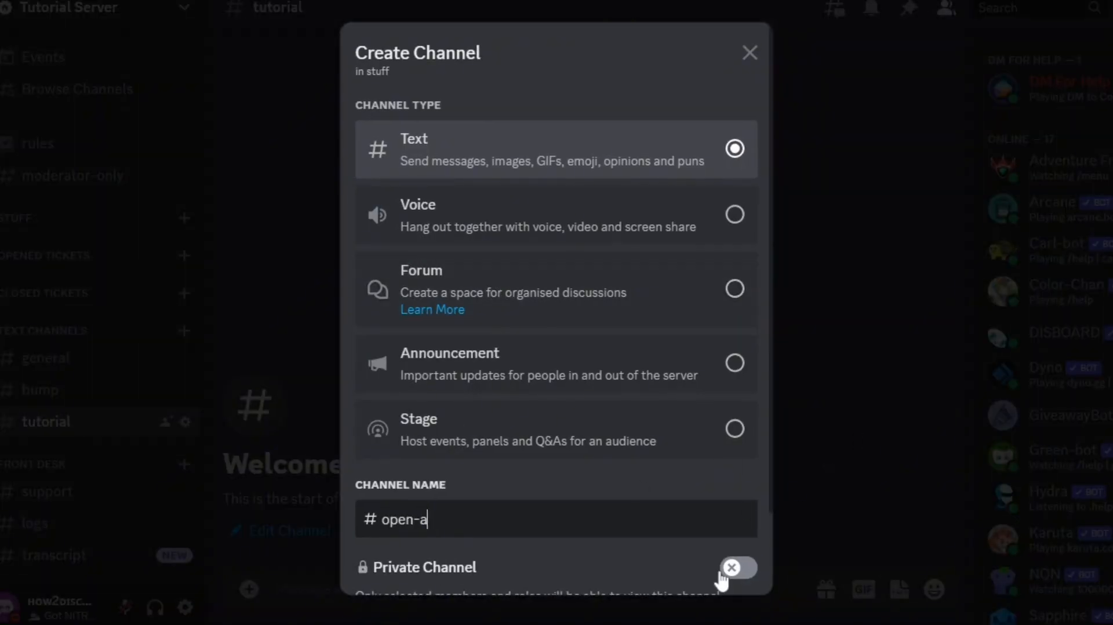
text(-ticket)
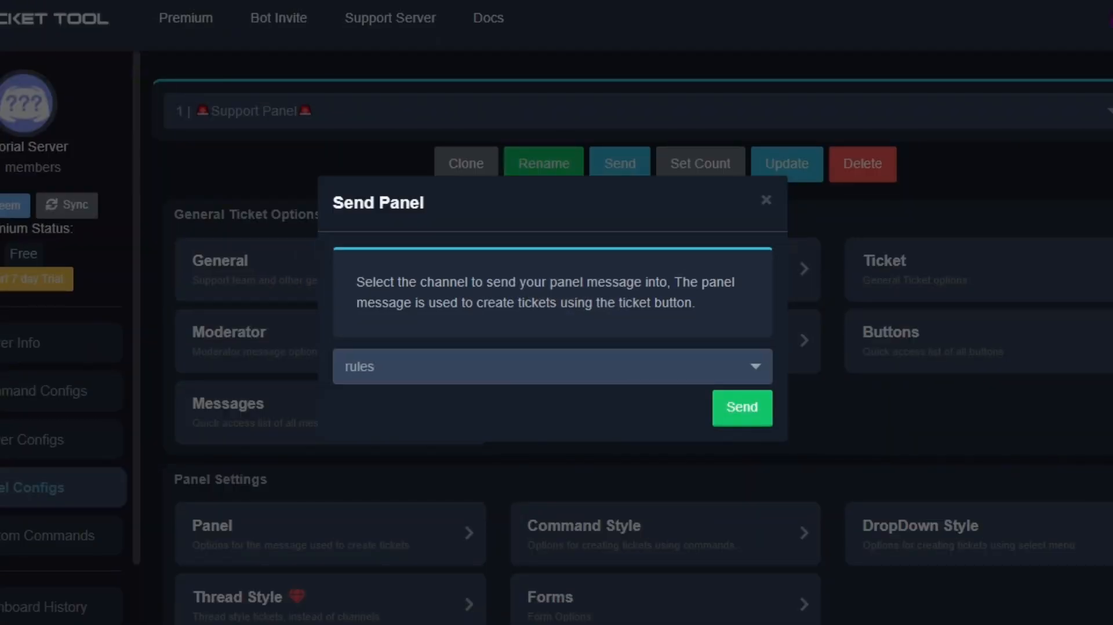
Step: Send the Support Panel into #open-a-ticket and view its Create ticket message in Discord
click(767, 200)
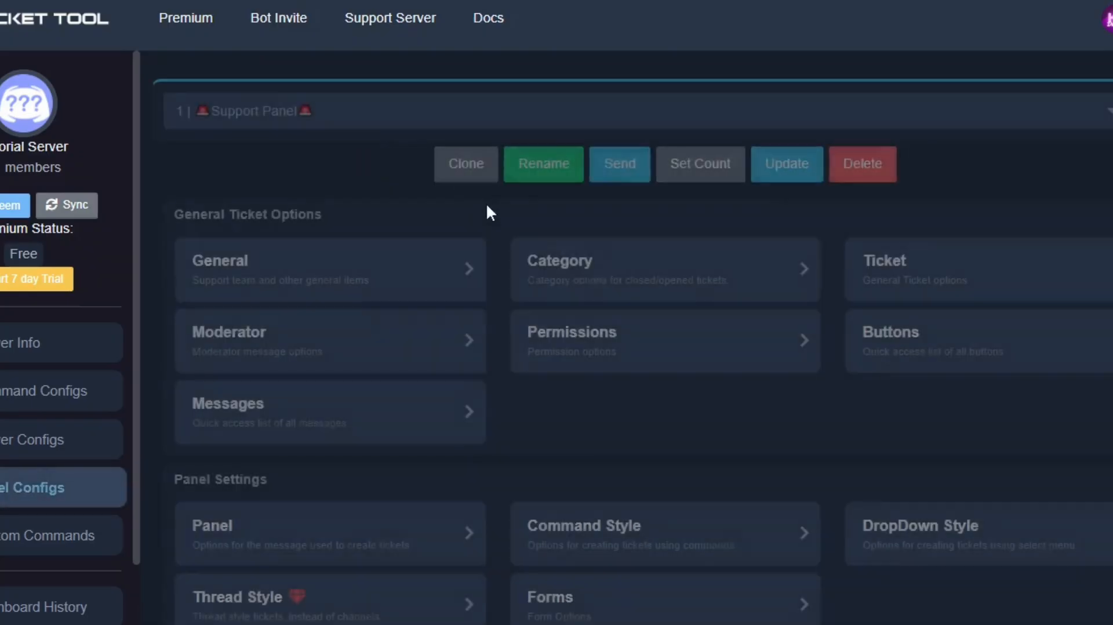
click(618, 163)
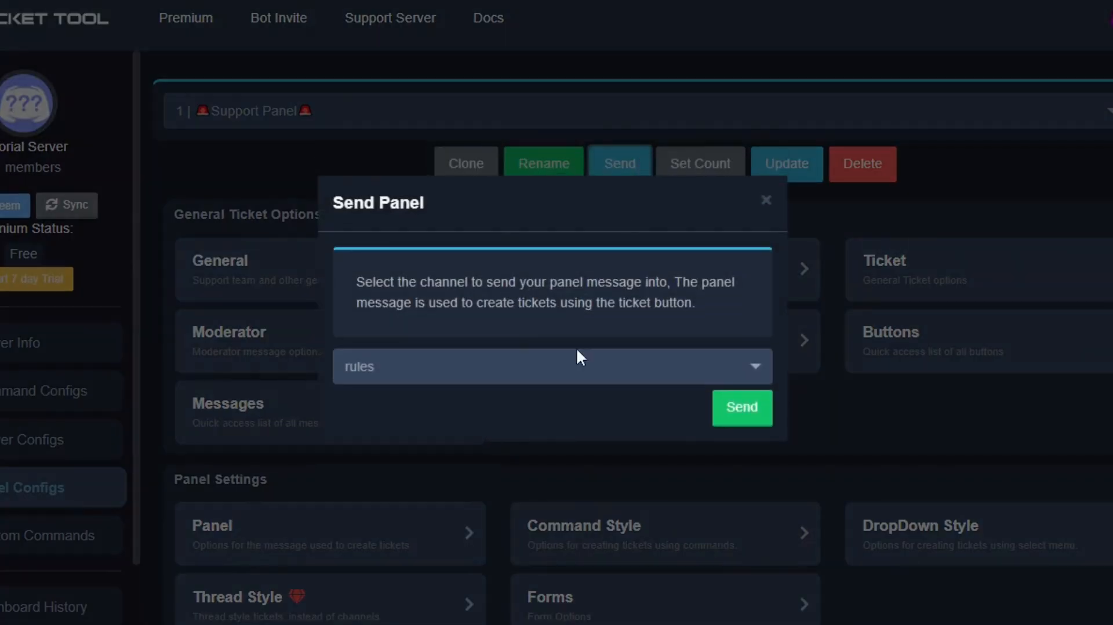
click(549, 366)
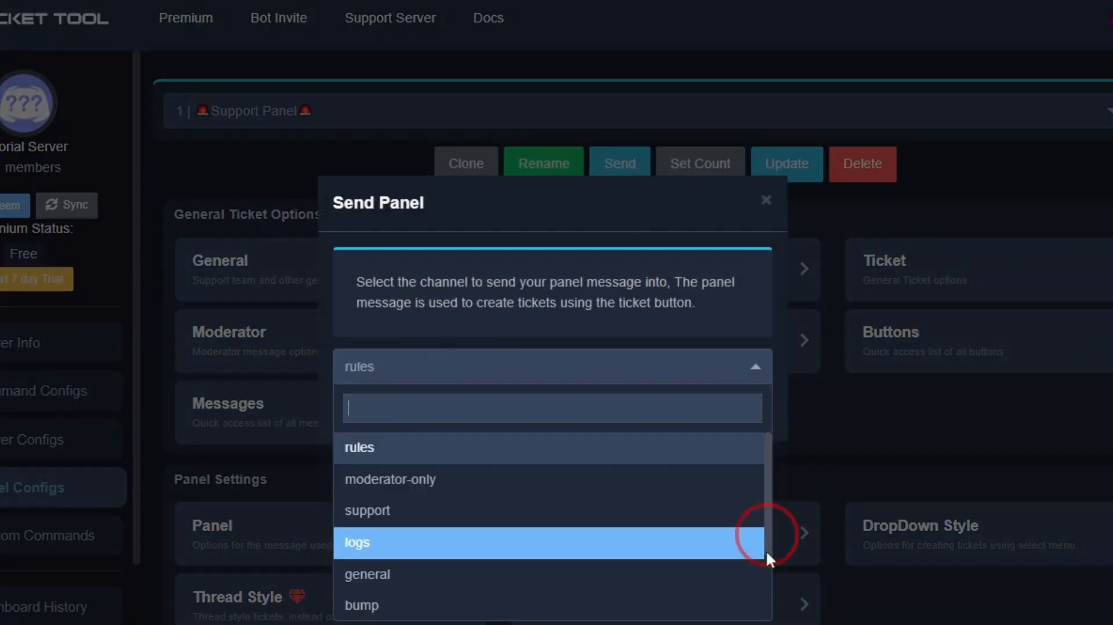
click(726, 407)
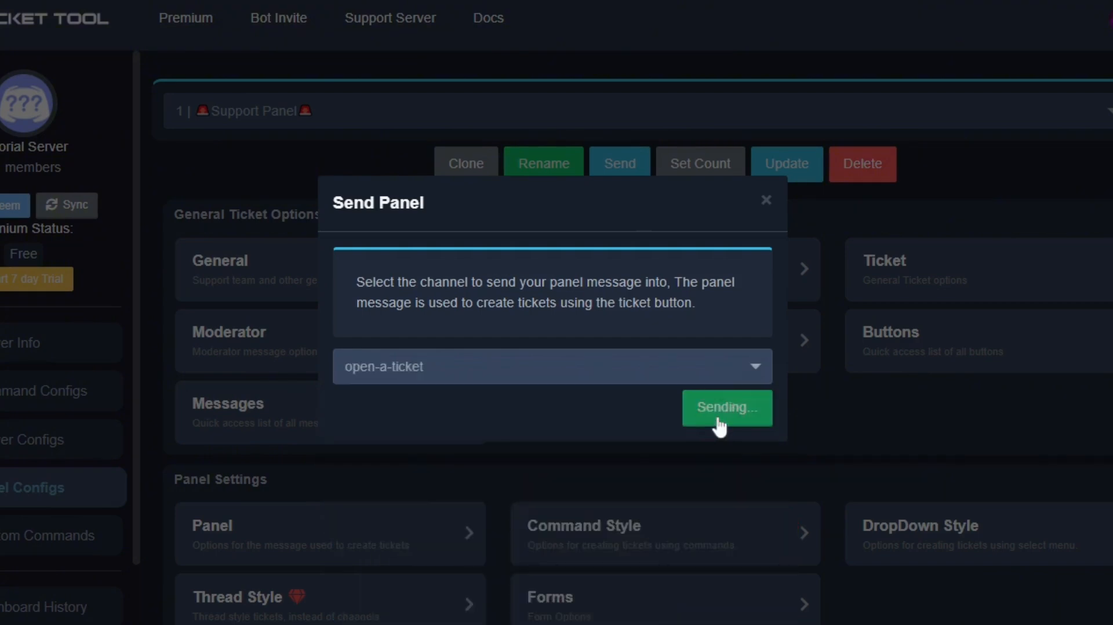
click(725, 406)
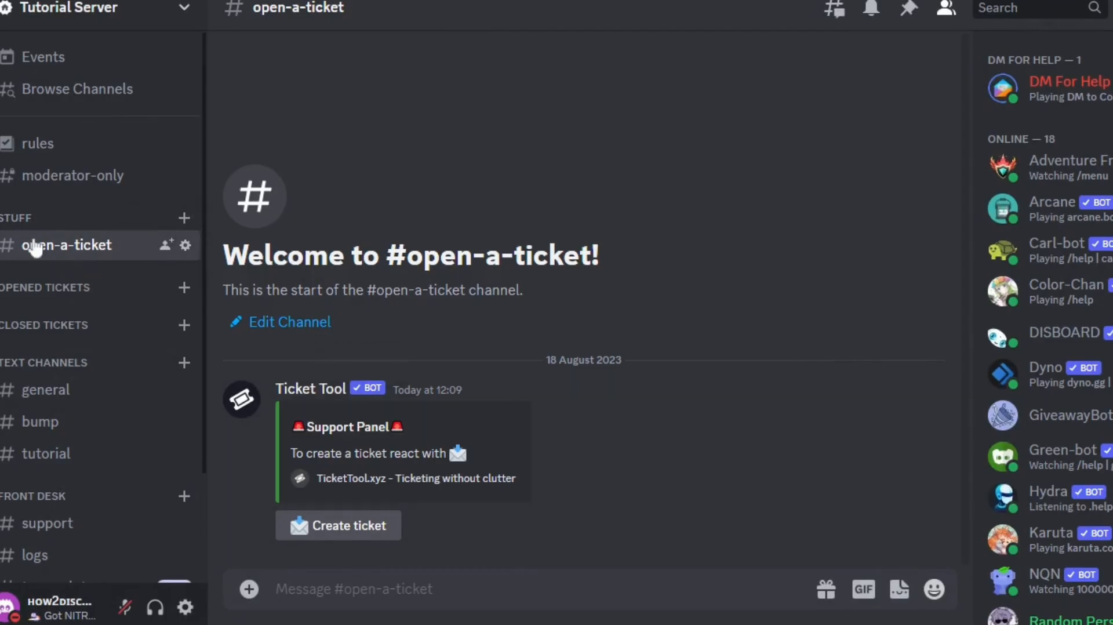
mouse_move(152, 263)
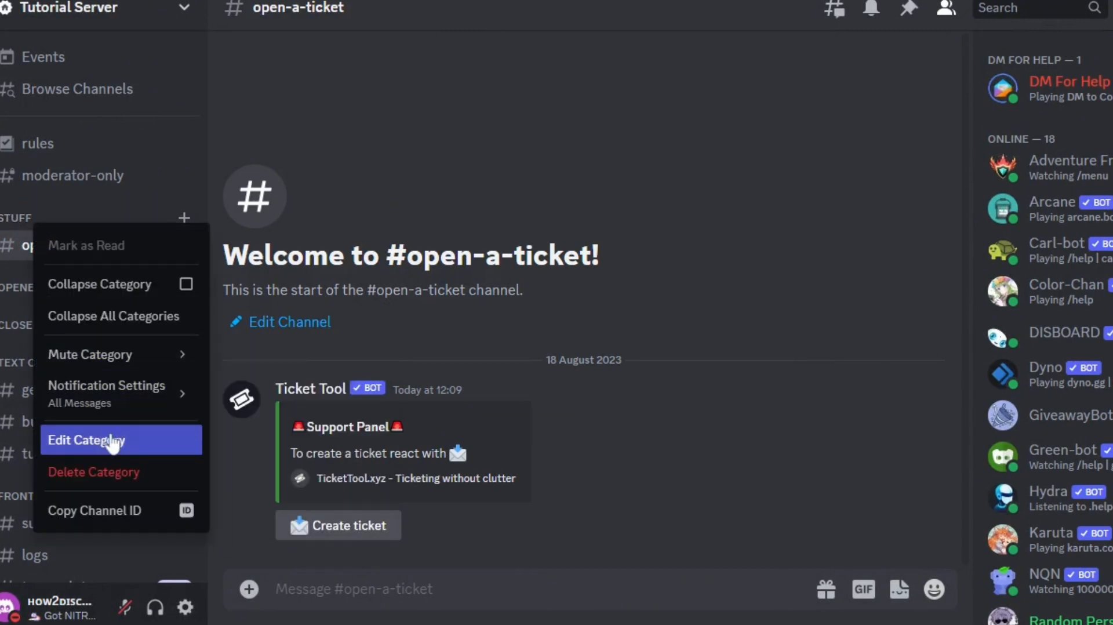
Step: Add the Verified role to the stuff category's permission overrides
click(87, 440)
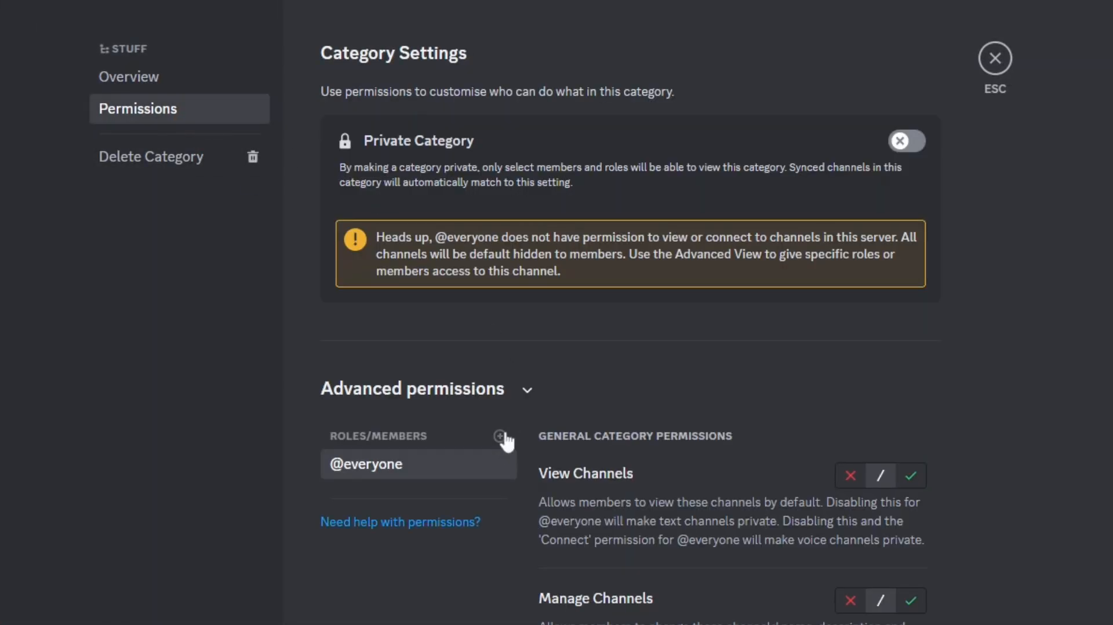
click(500, 435)
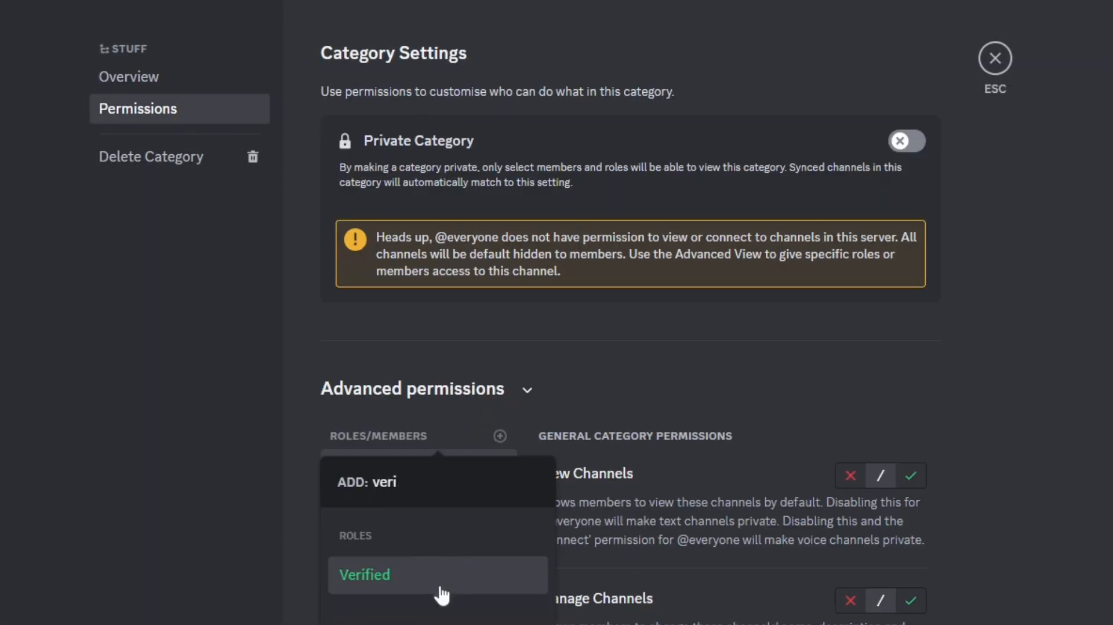
click(364, 574)
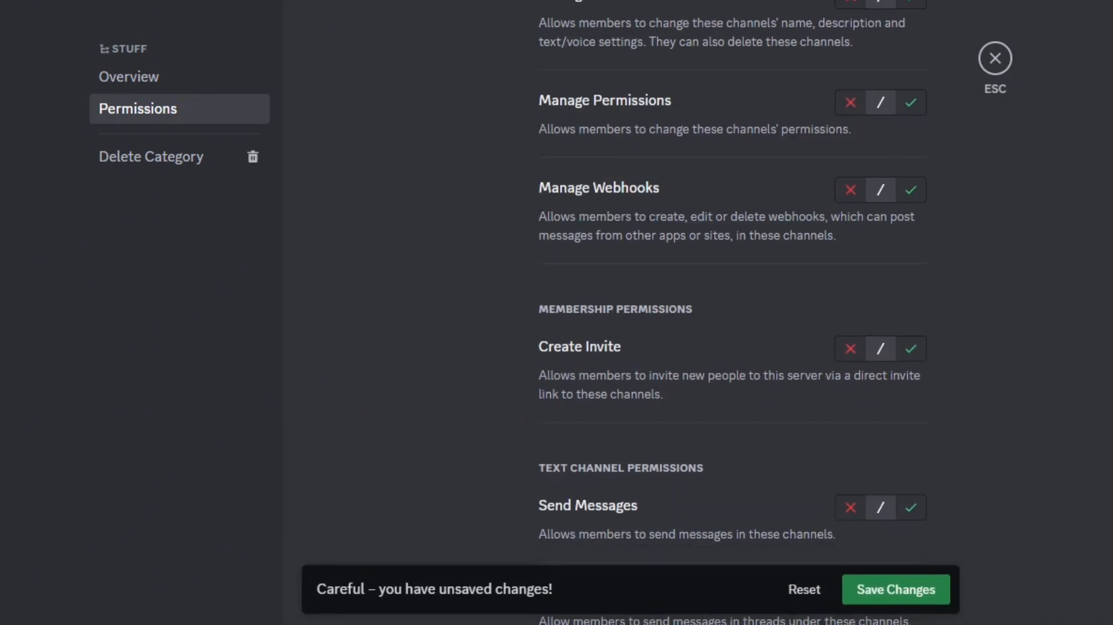
Step: Deny Add Reactions, External Emojis and External Stickers for Verified, then save the changes
scroll(down, 3)
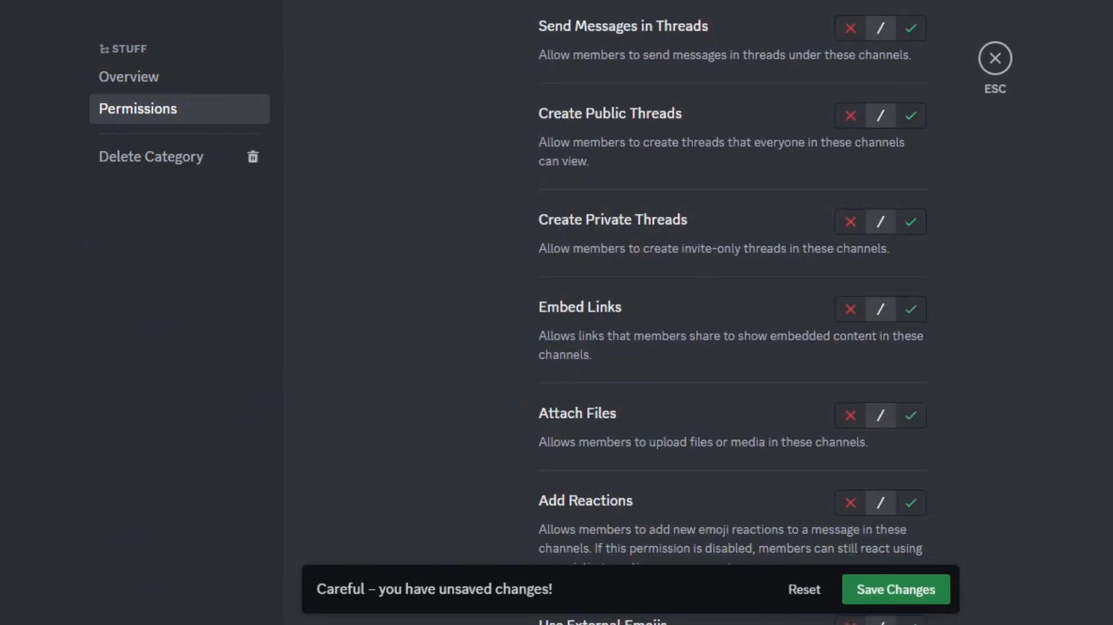
scroll(up, 3)
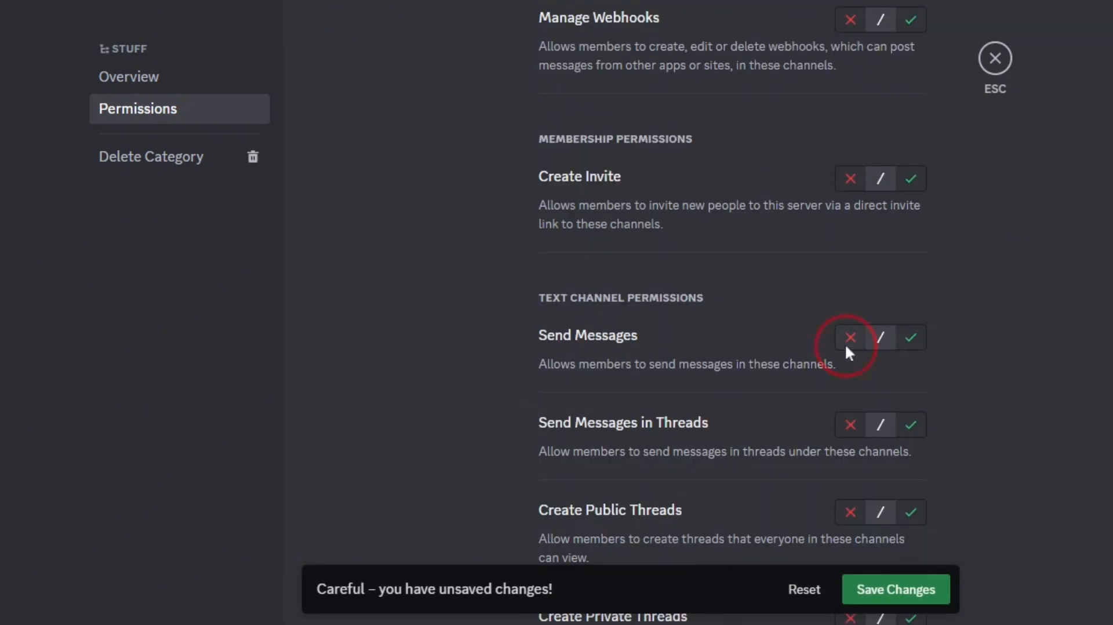
scroll(down, 3)
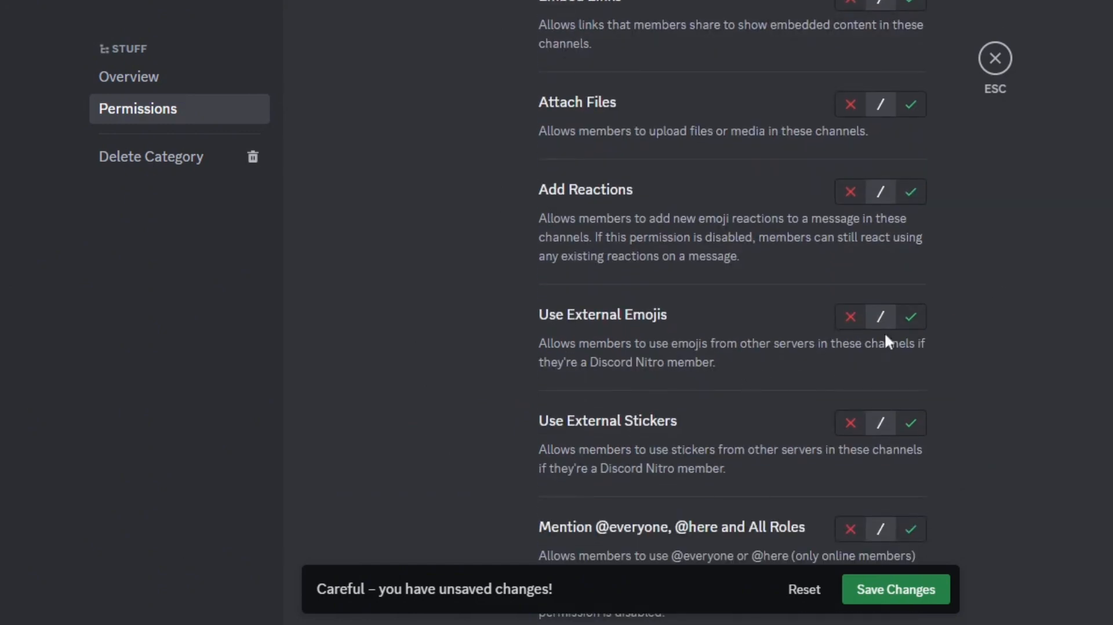
click(850, 422)
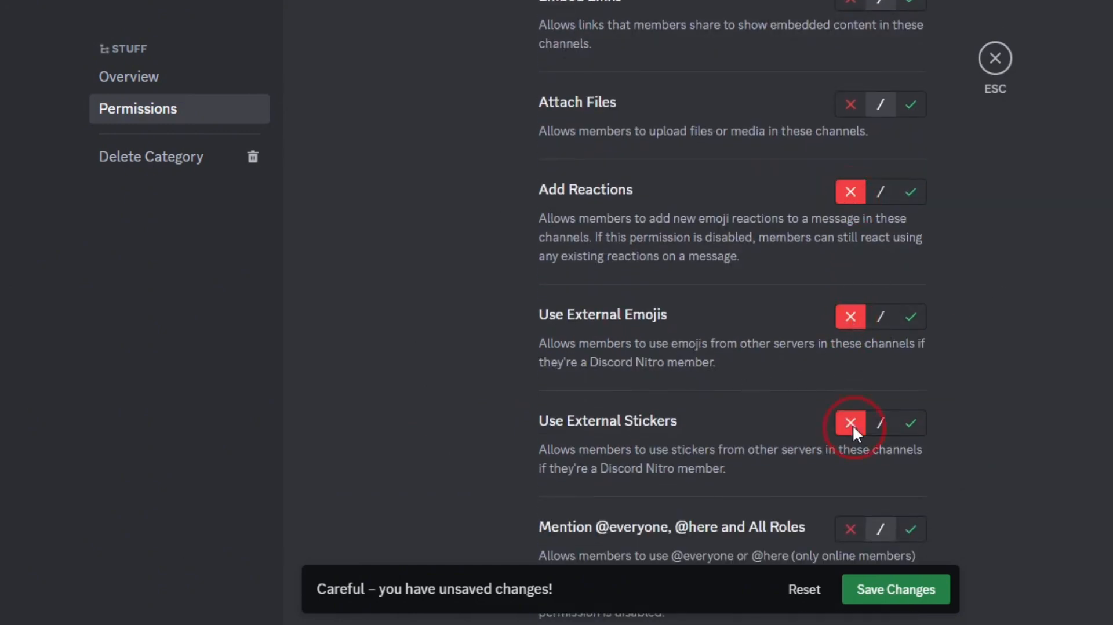
scroll(down, 3)
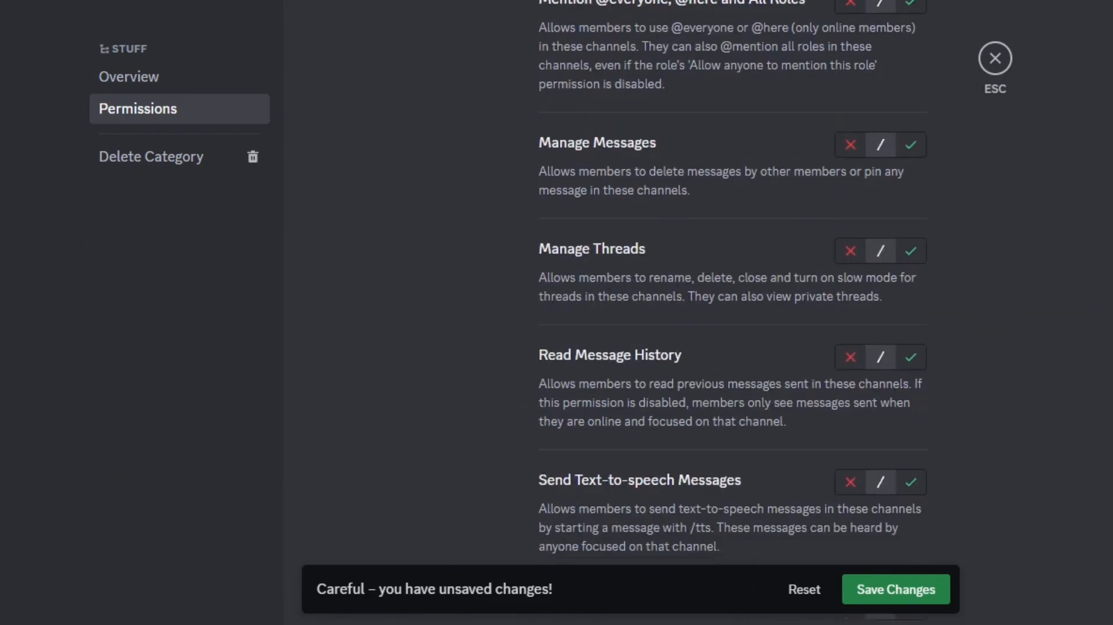
click(895, 589)
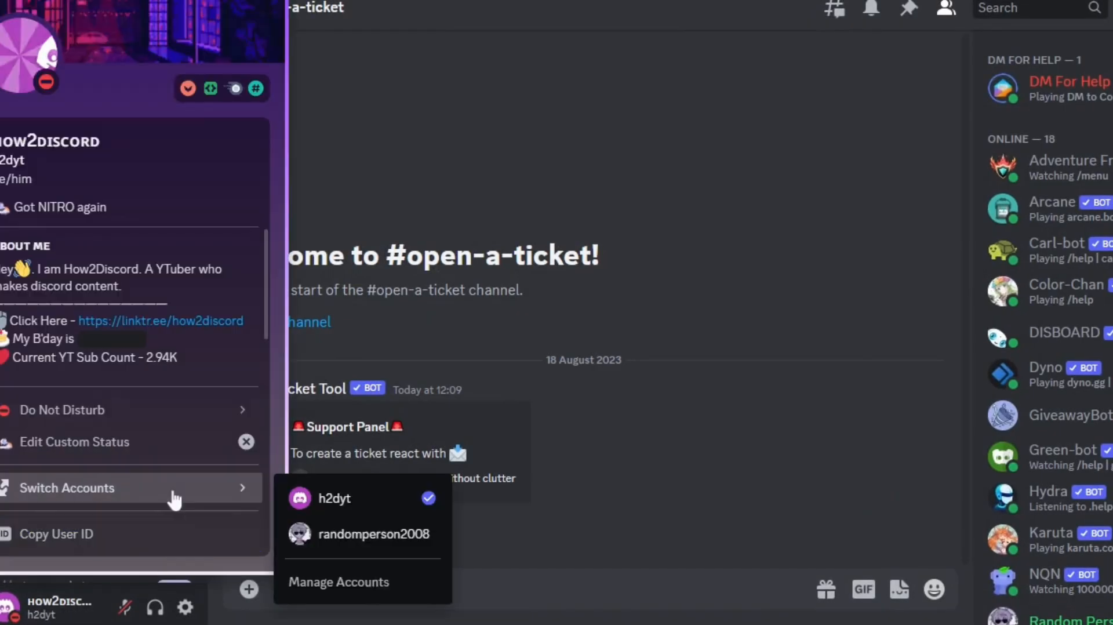
Step: As the second test account, create a ticket from the #open-a-ticket panel
click(375, 534)
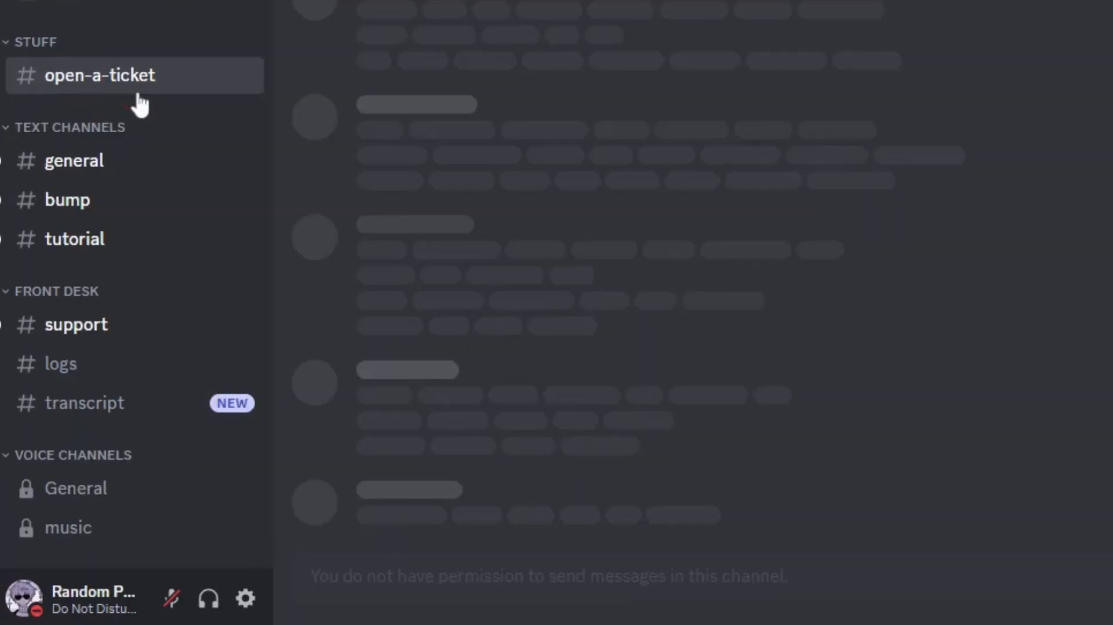
click(100, 74)
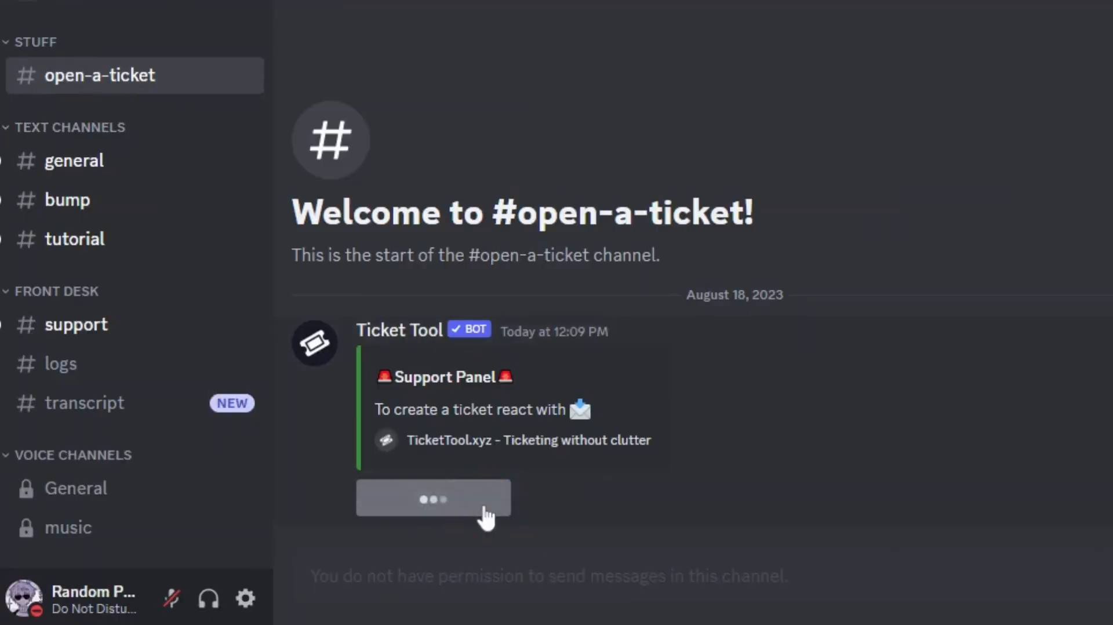
click(432, 497)
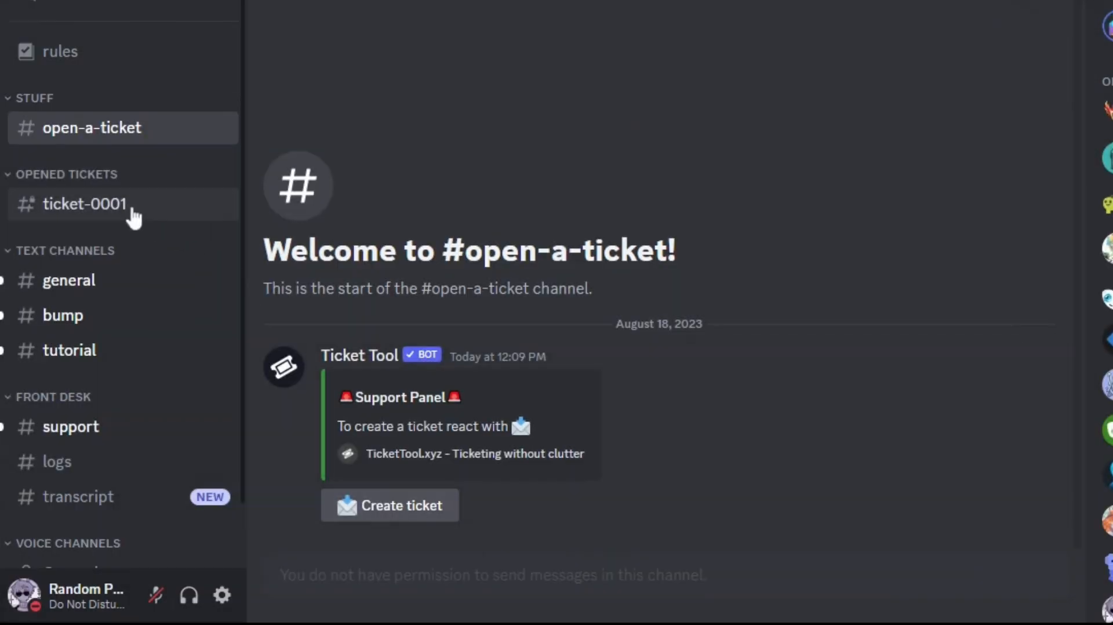
Step: In ticket-0001, post a message, then close the ticket and confirm
click(84, 204)
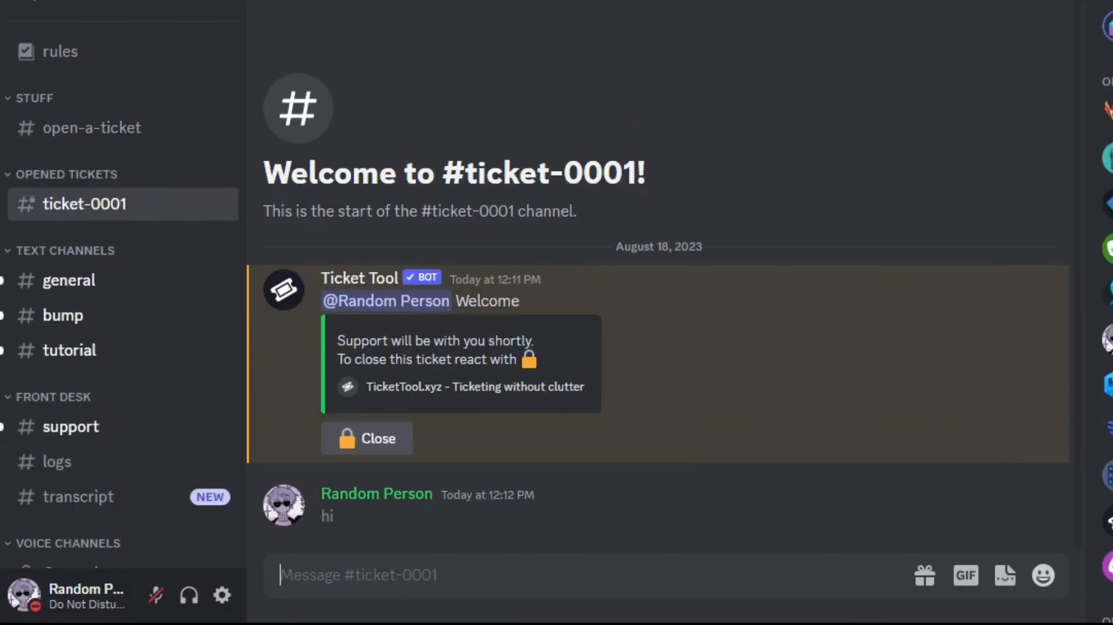
click(366, 437)
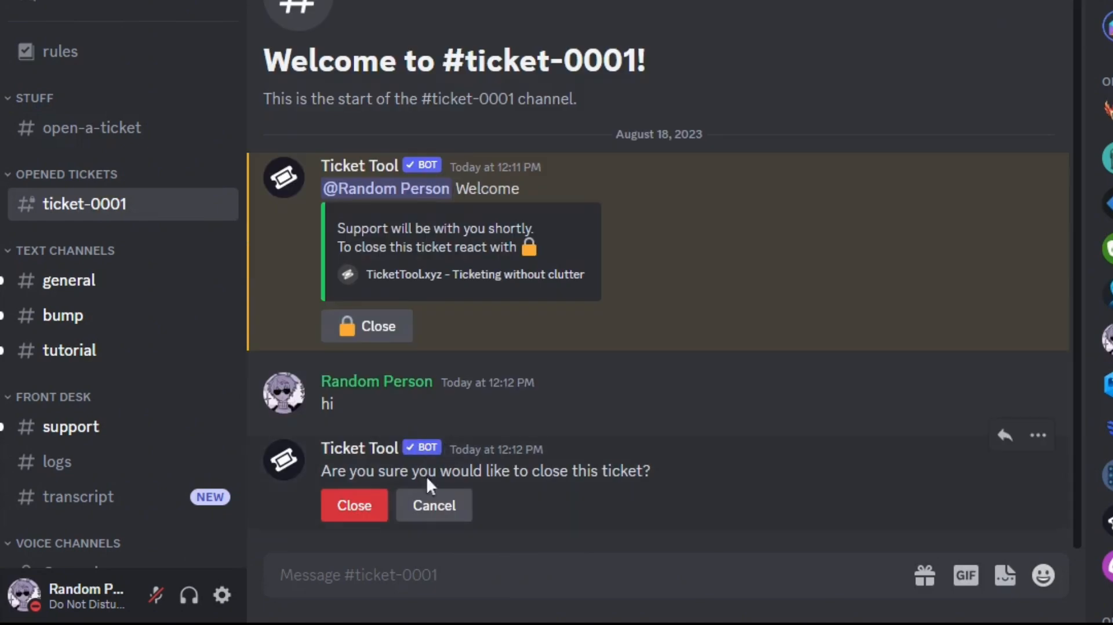
click(354, 504)
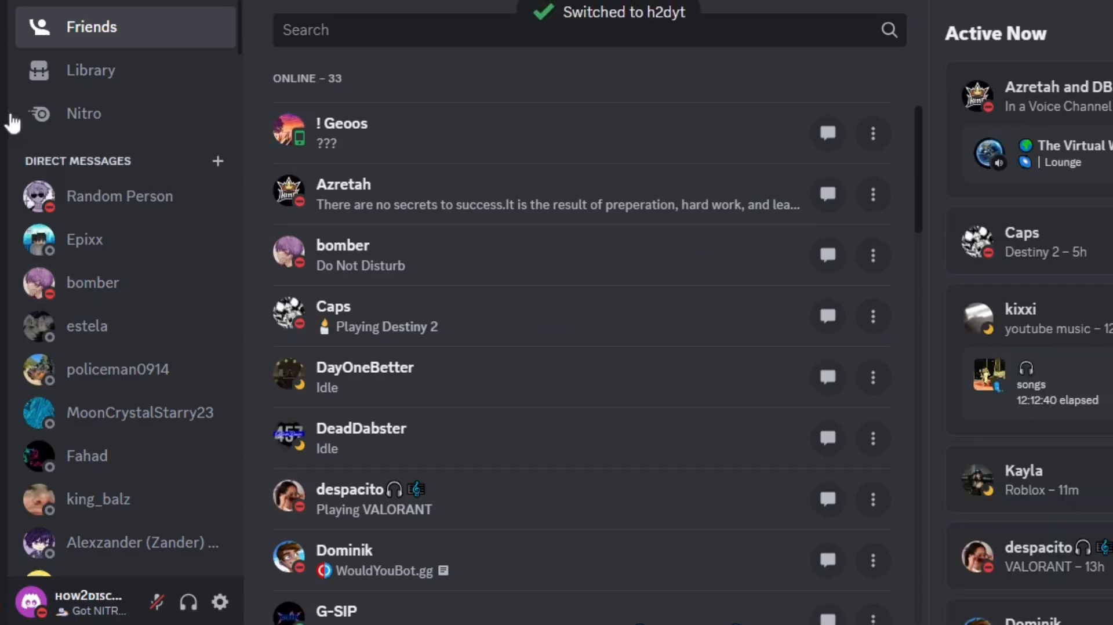
Step: As admin in closed-0001, reopen the ticket, close it again and have it deleted
click(90, 334)
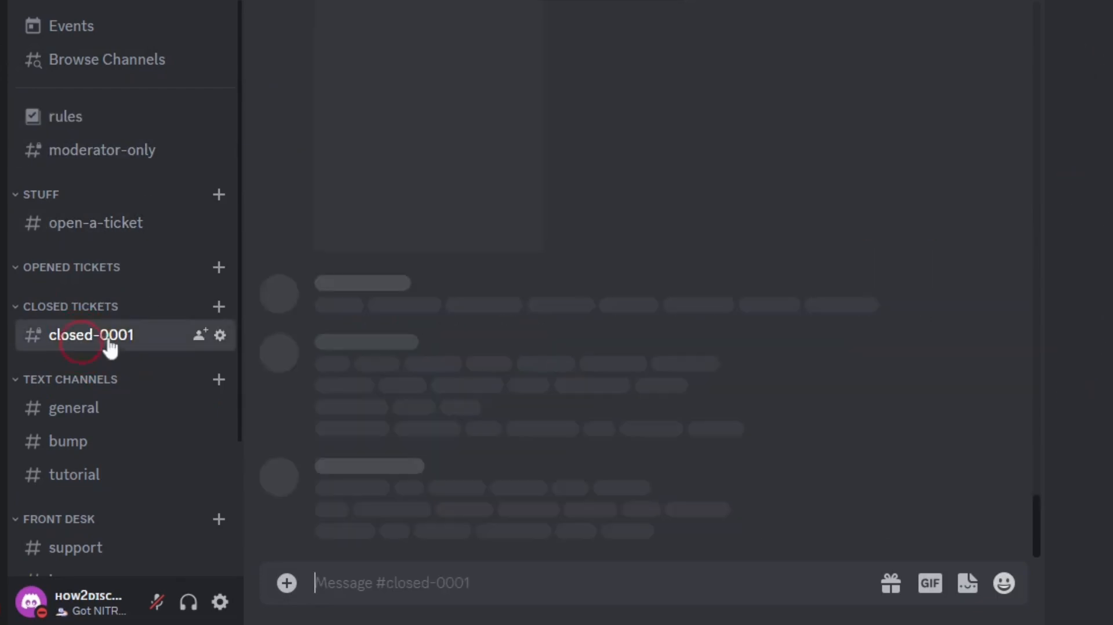
click(90, 334)
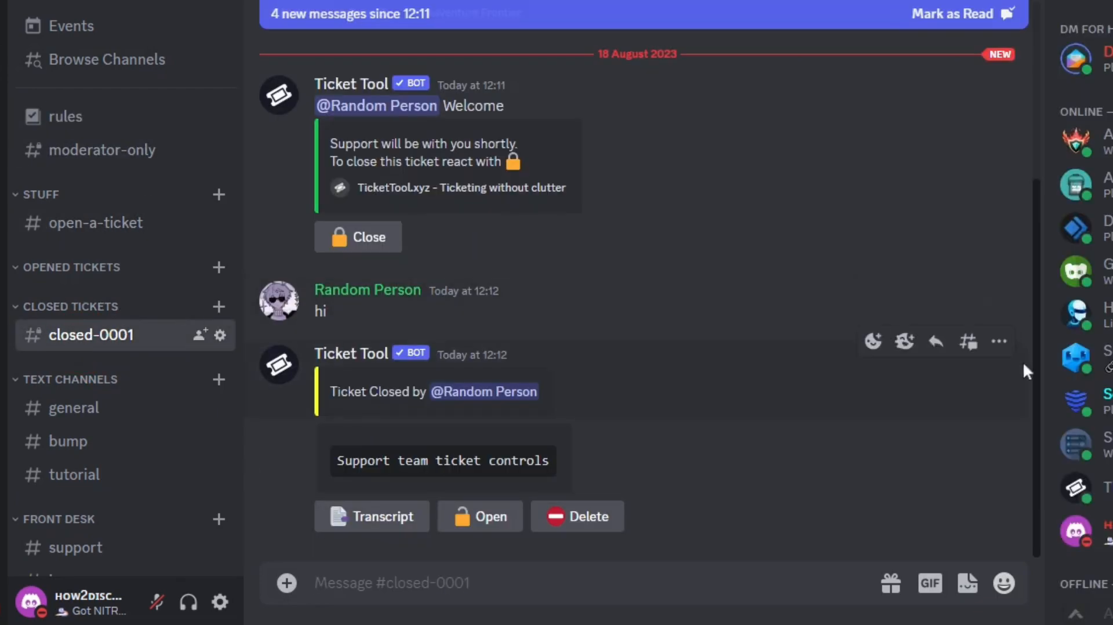
mouse_move(605, 529)
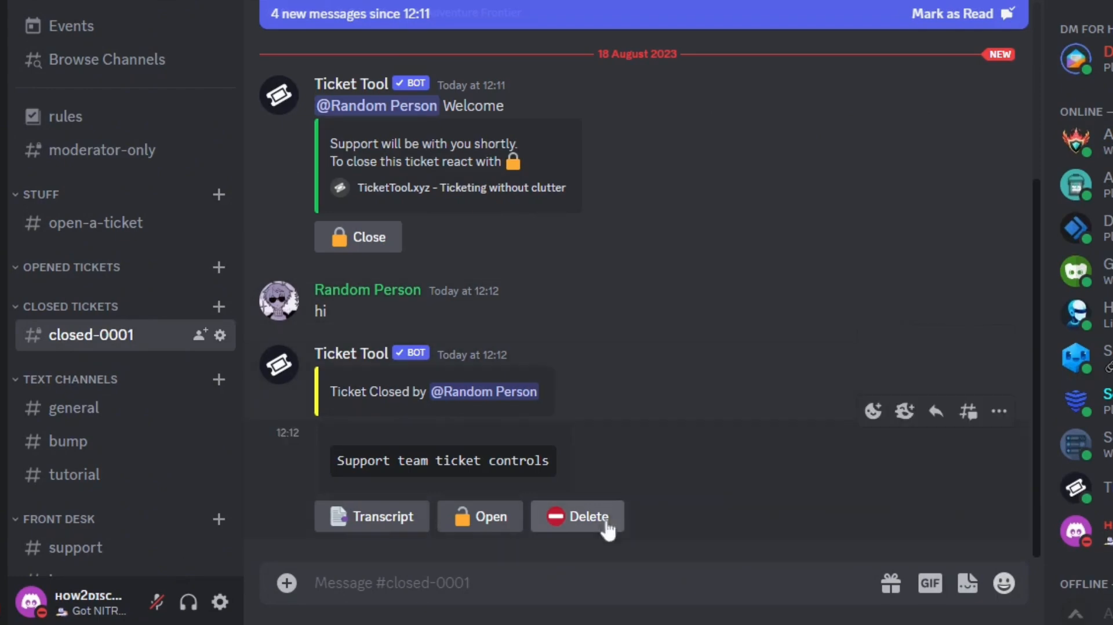
click(372, 516)
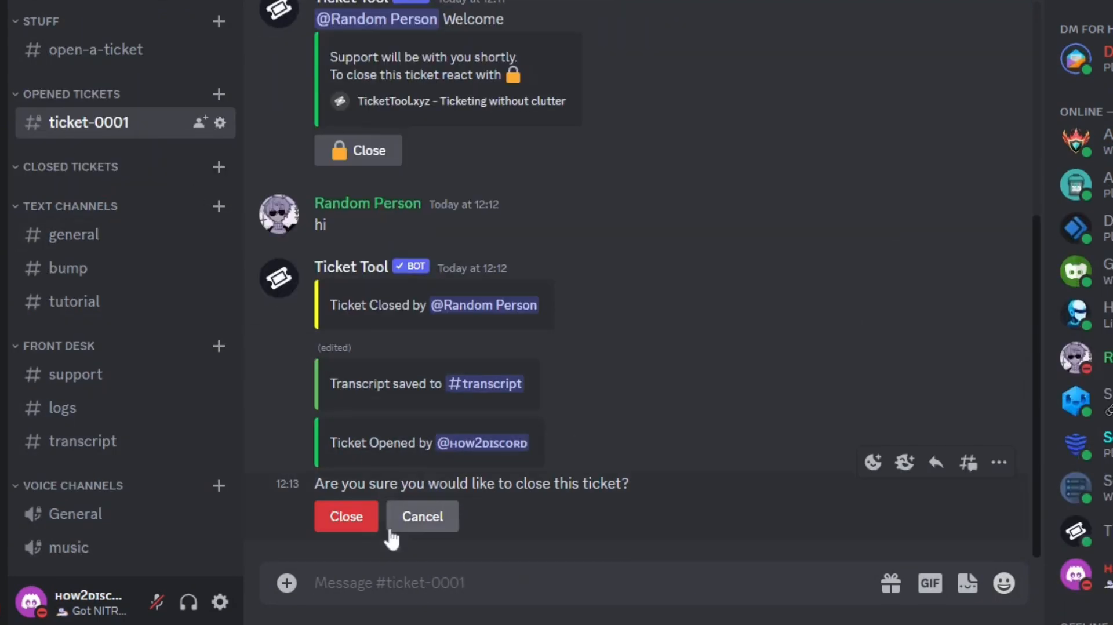
click(346, 515)
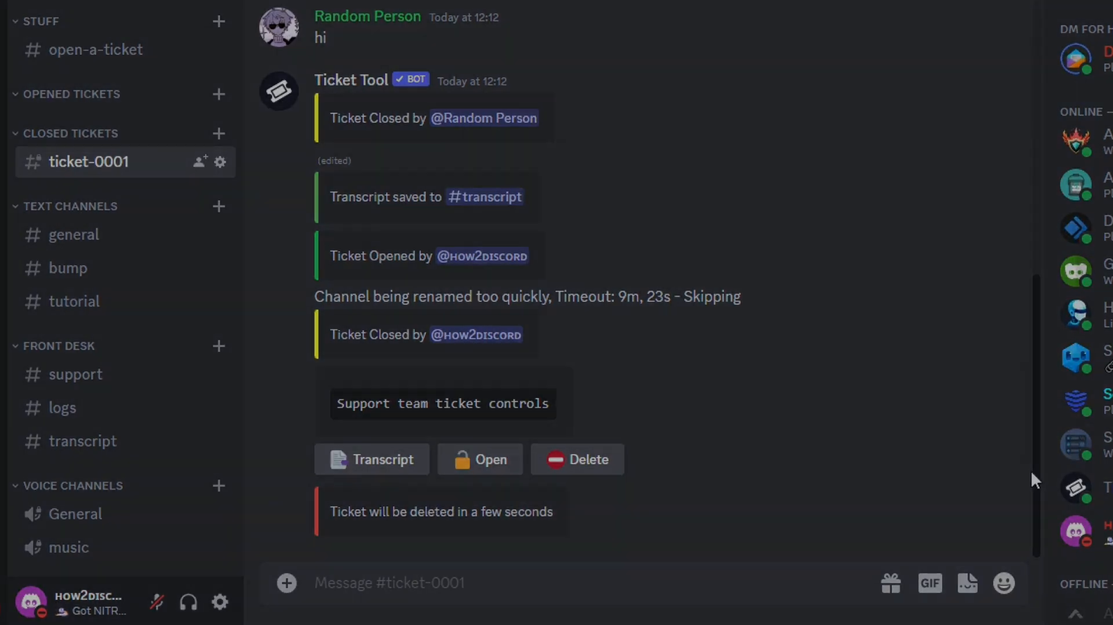